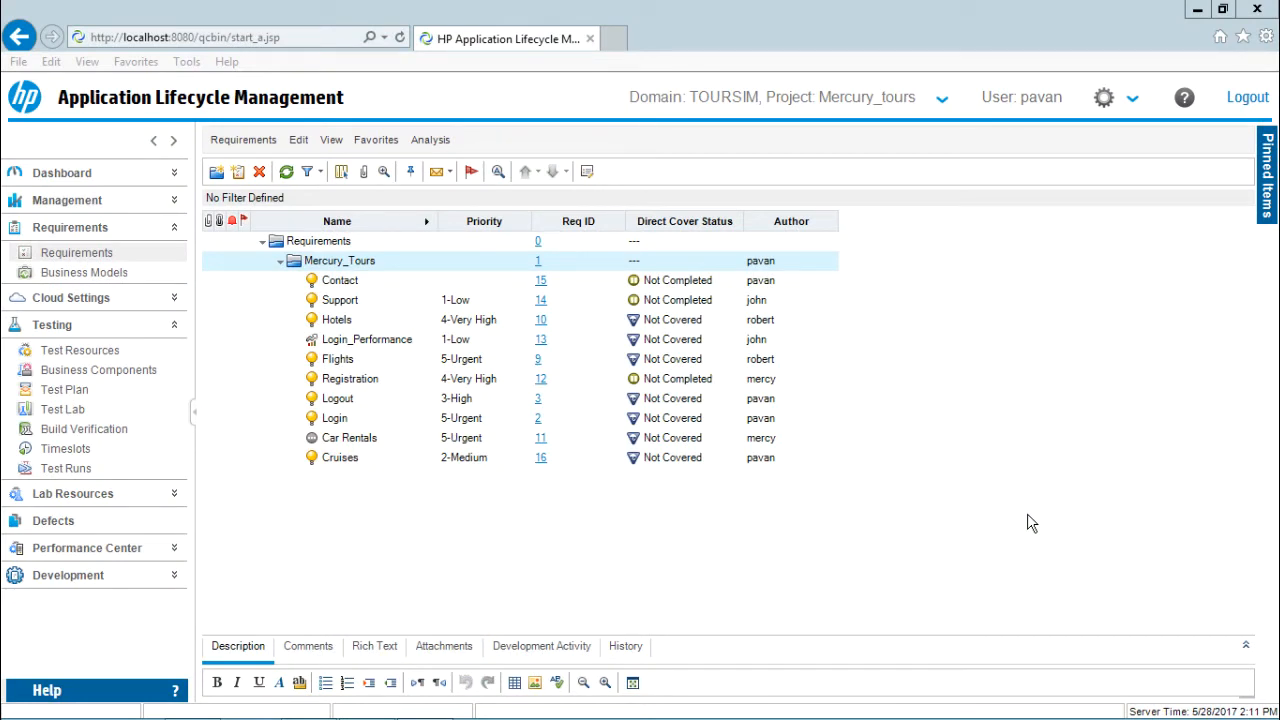
mouse_move(768, 546)
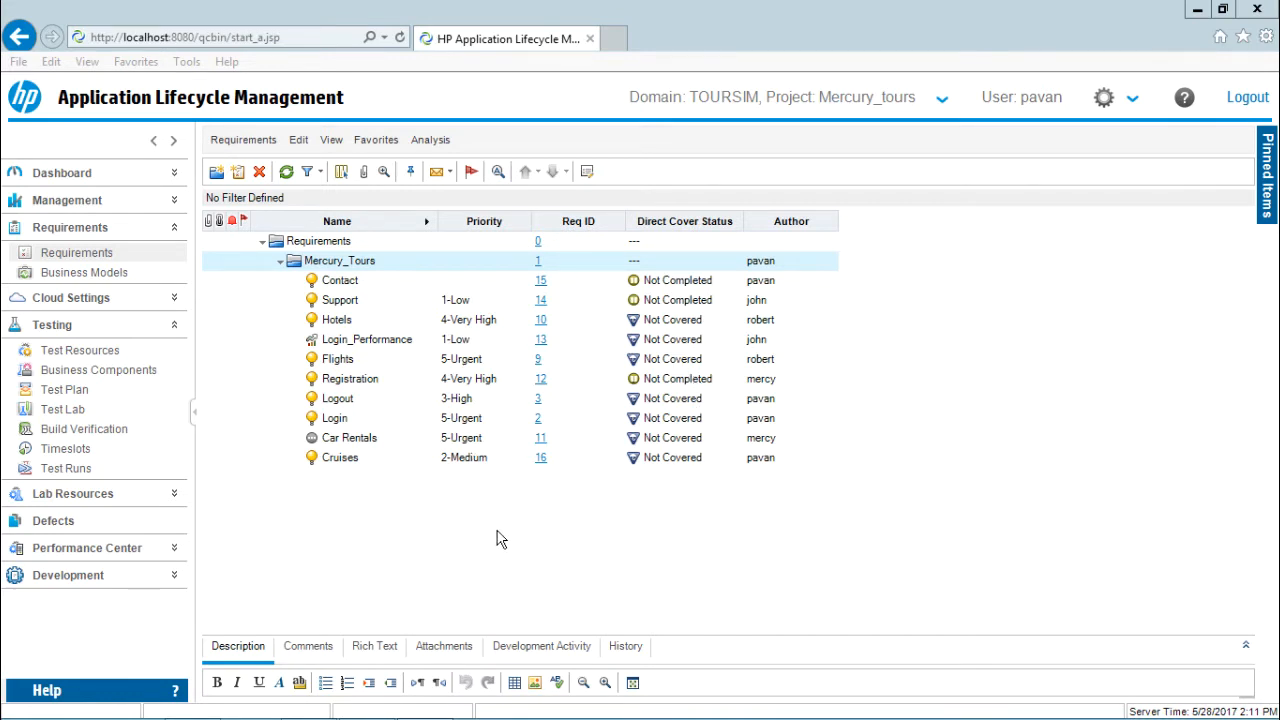
Step: Switch the Mercury_Tours requirements from tree view to the Requirements Grid via the View menu
left_click(332, 140)
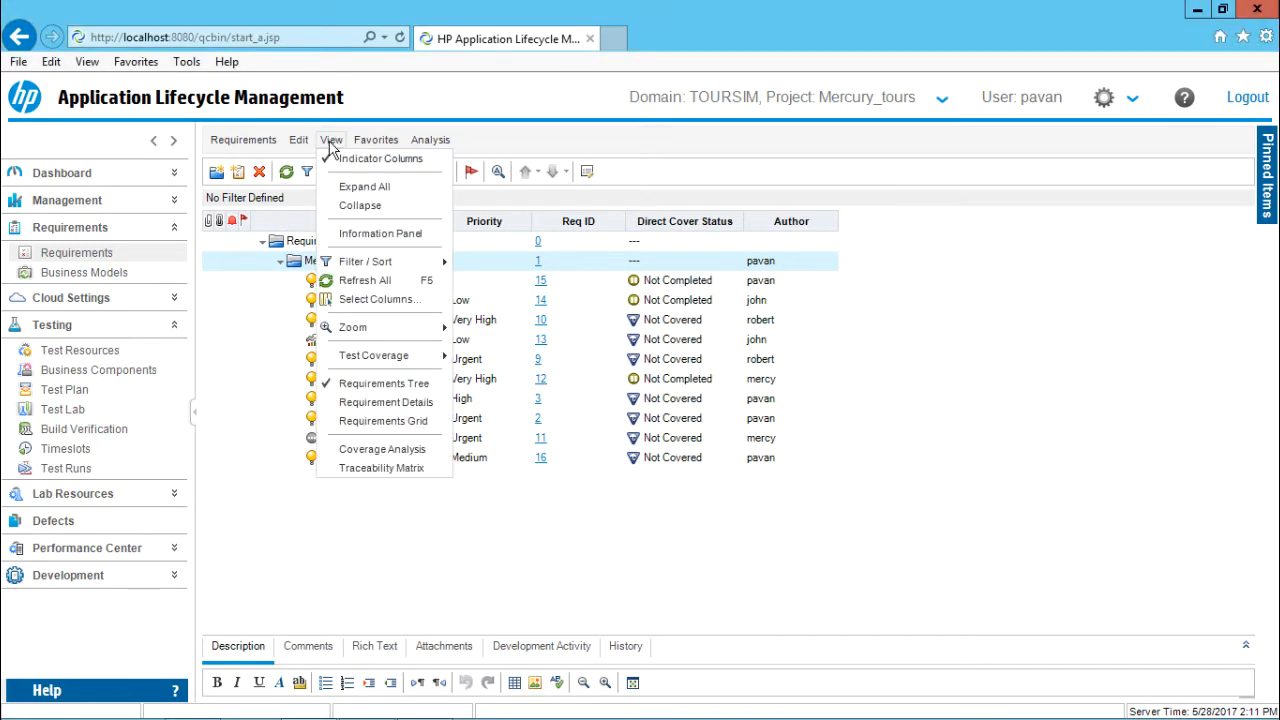
mouse_move(384, 384)
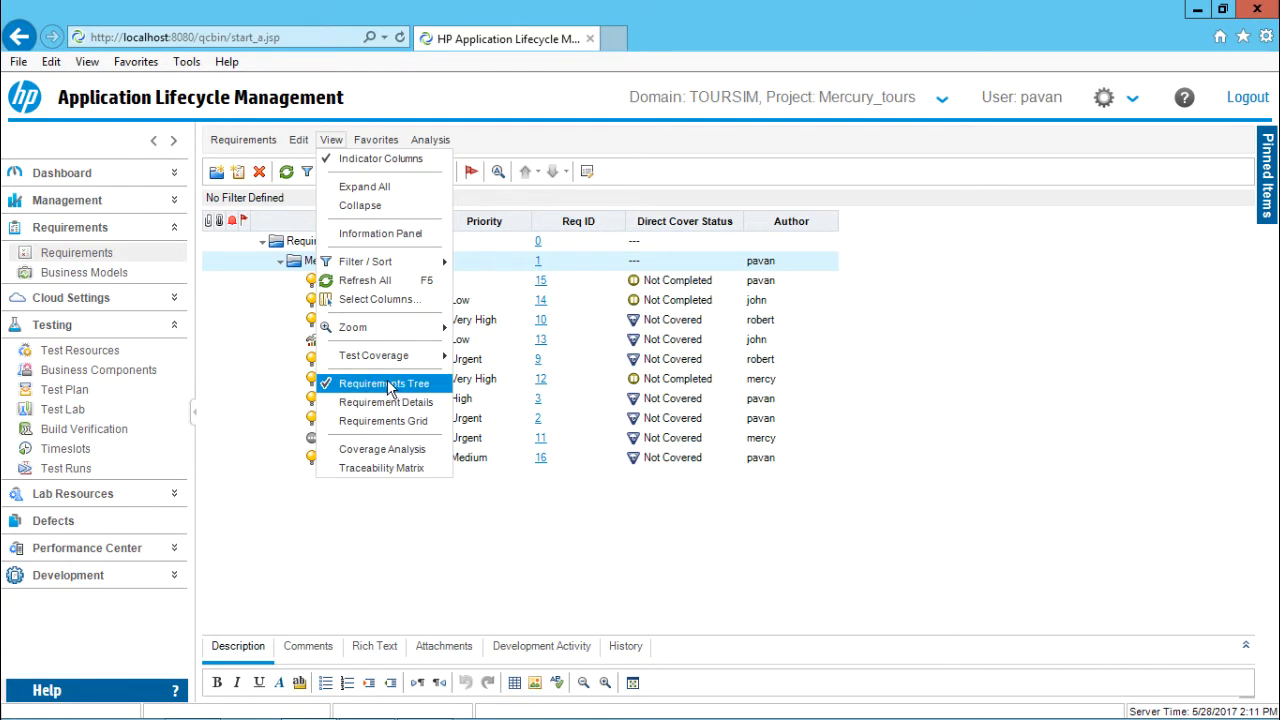
mouse_move(384, 388)
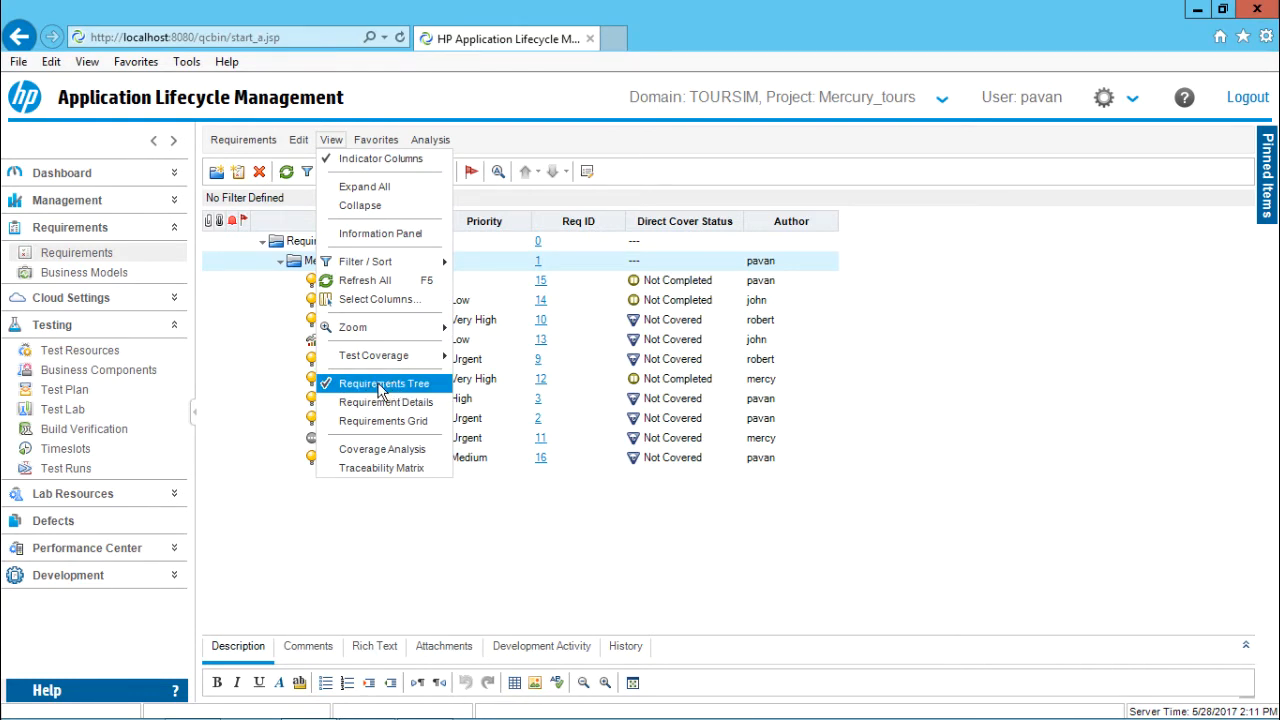
mouse_move(384, 420)
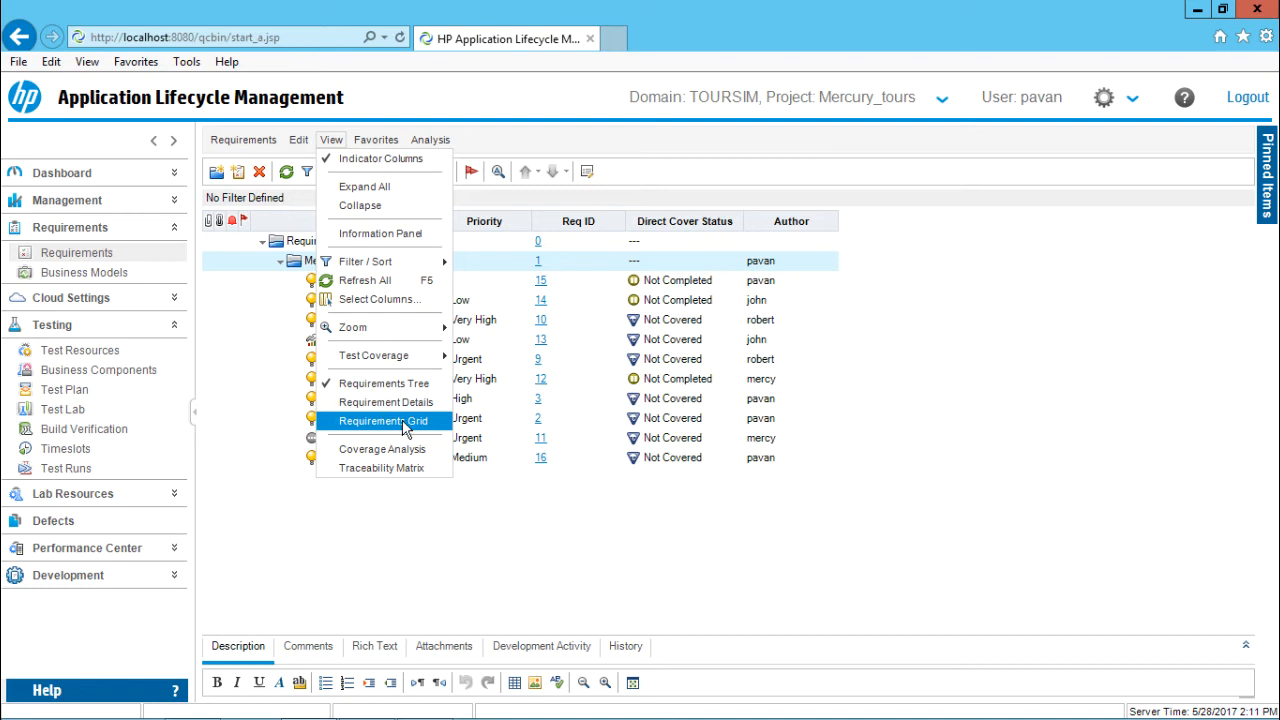
left_click(384, 420)
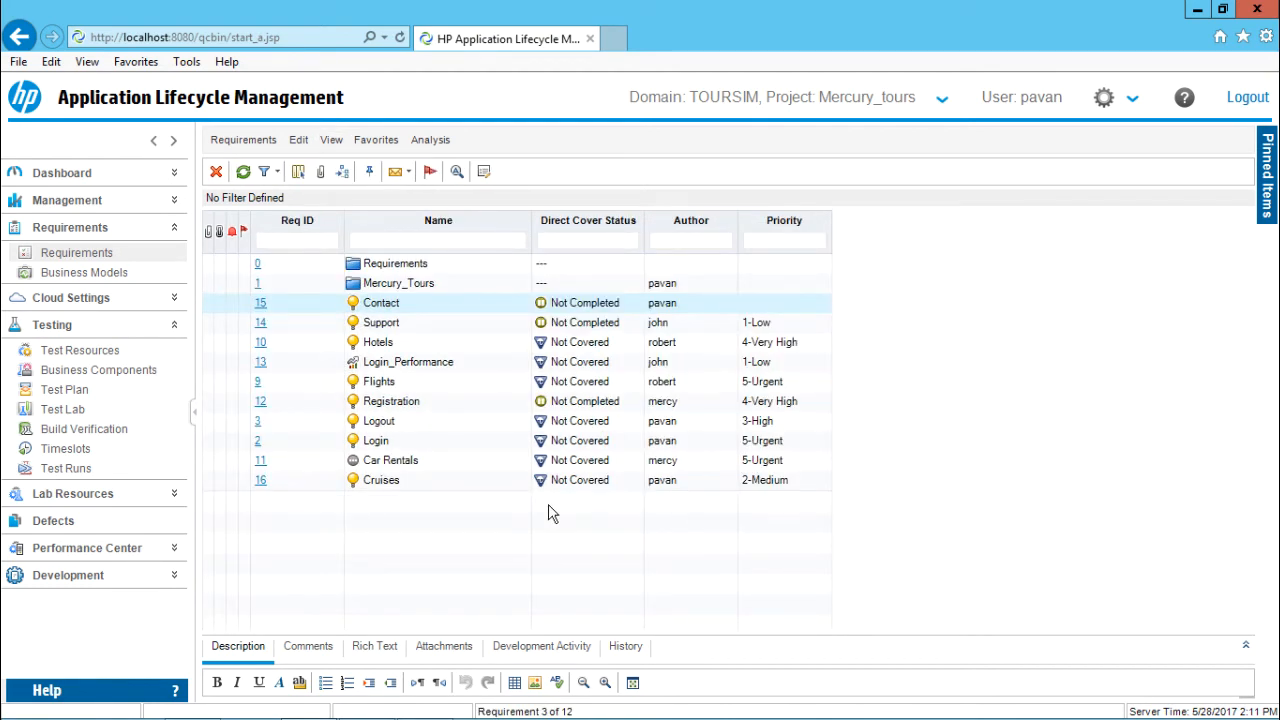
mouse_move(292, 310)
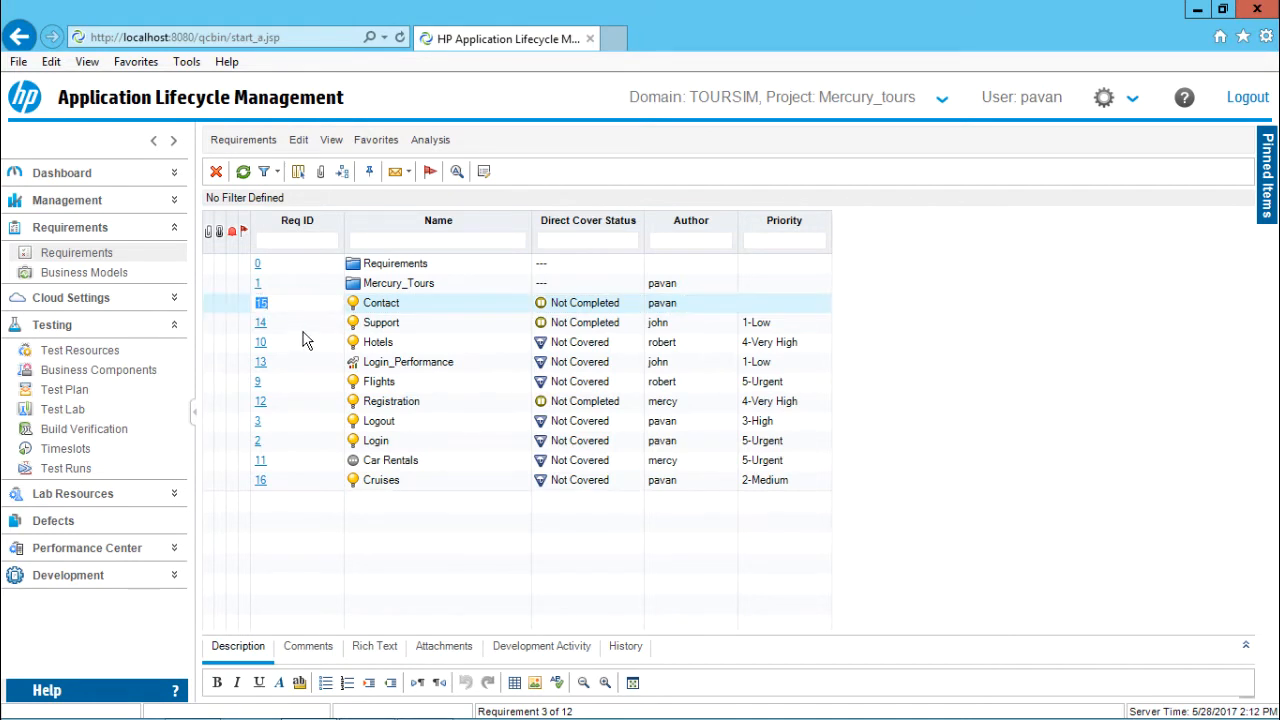
left_click(378, 342)
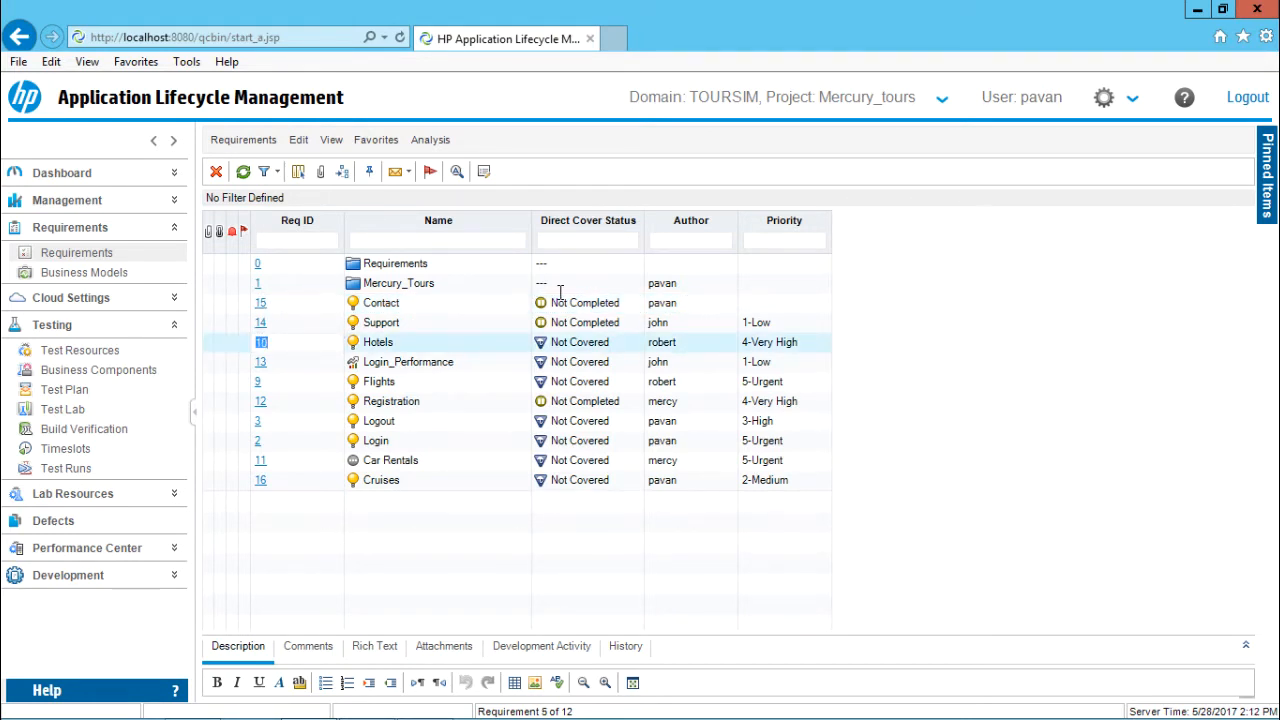
mouse_move(320, 308)
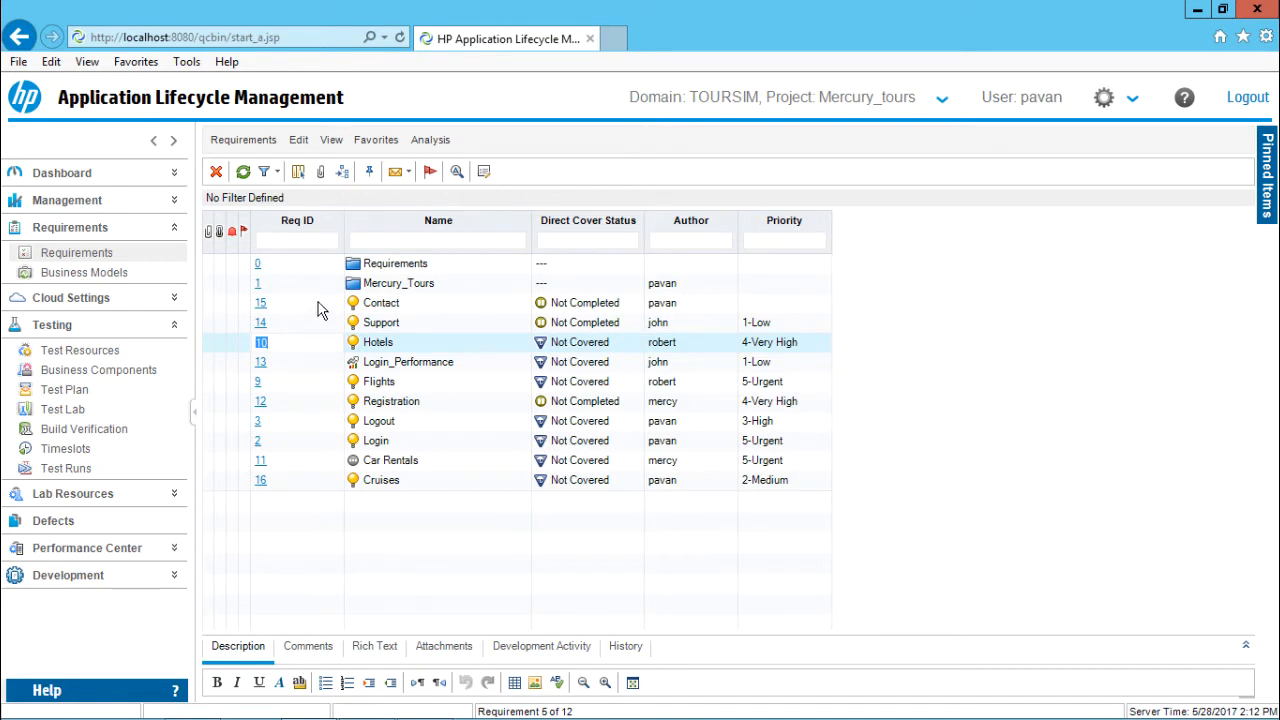
mouse_move(316, 320)
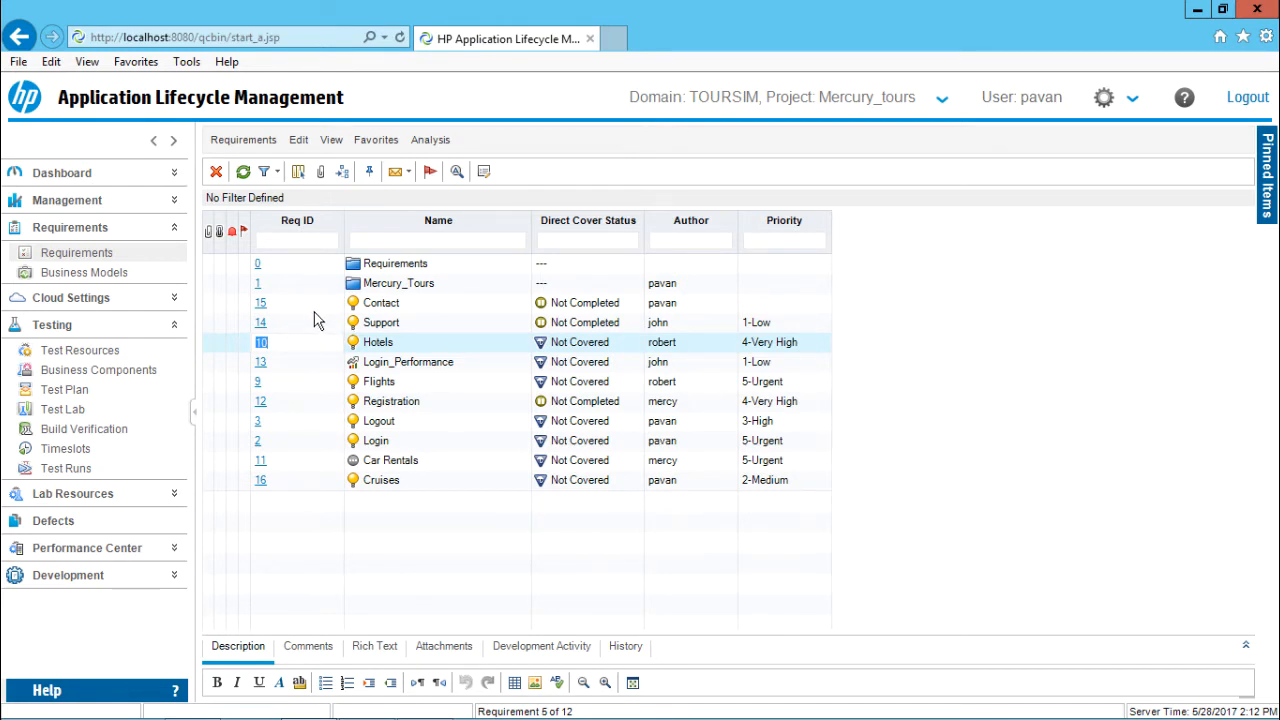
Step: Start an Export All of the requirements grid from a requirement row's context menu
right_click(380, 302)
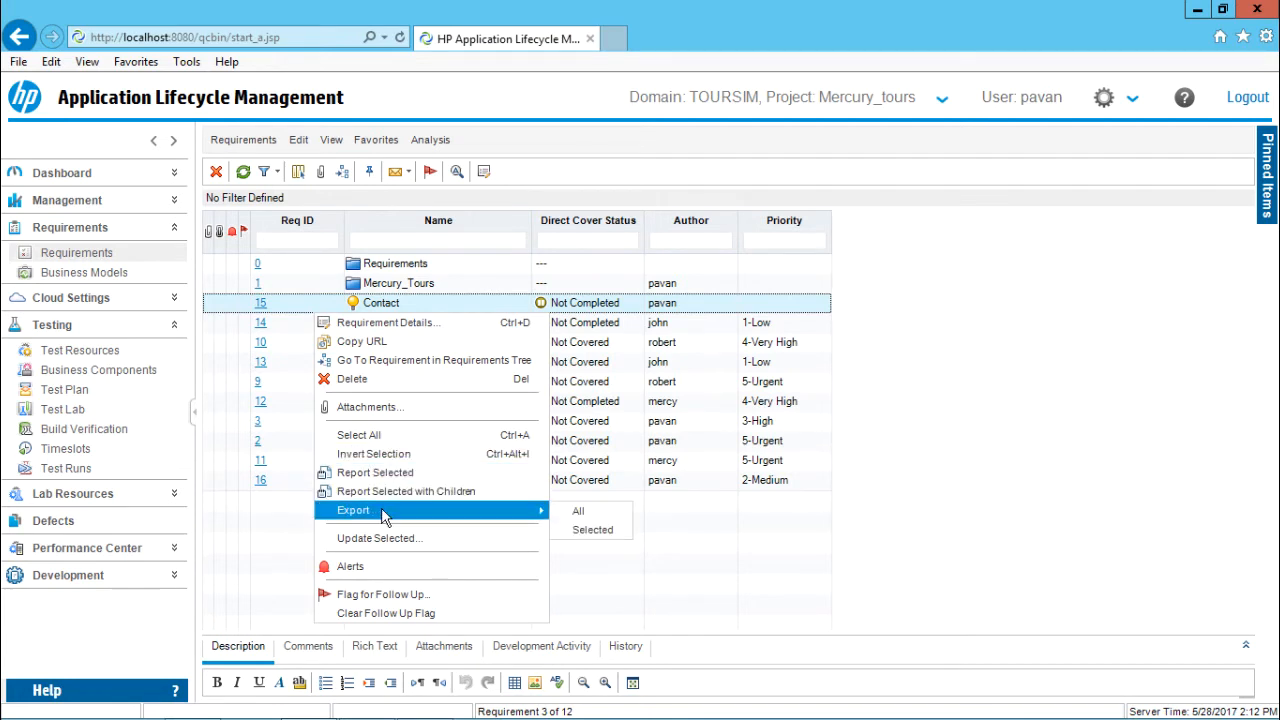
mouse_move(578, 512)
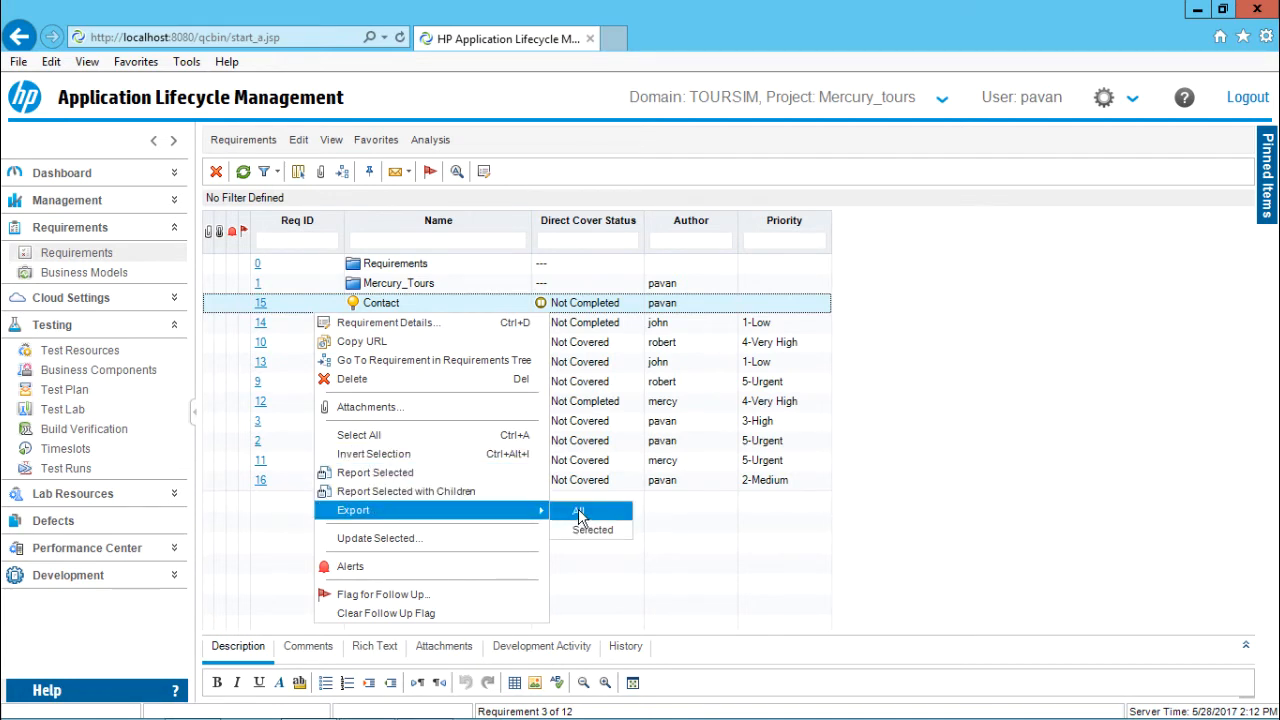
mouse_move(592, 530)
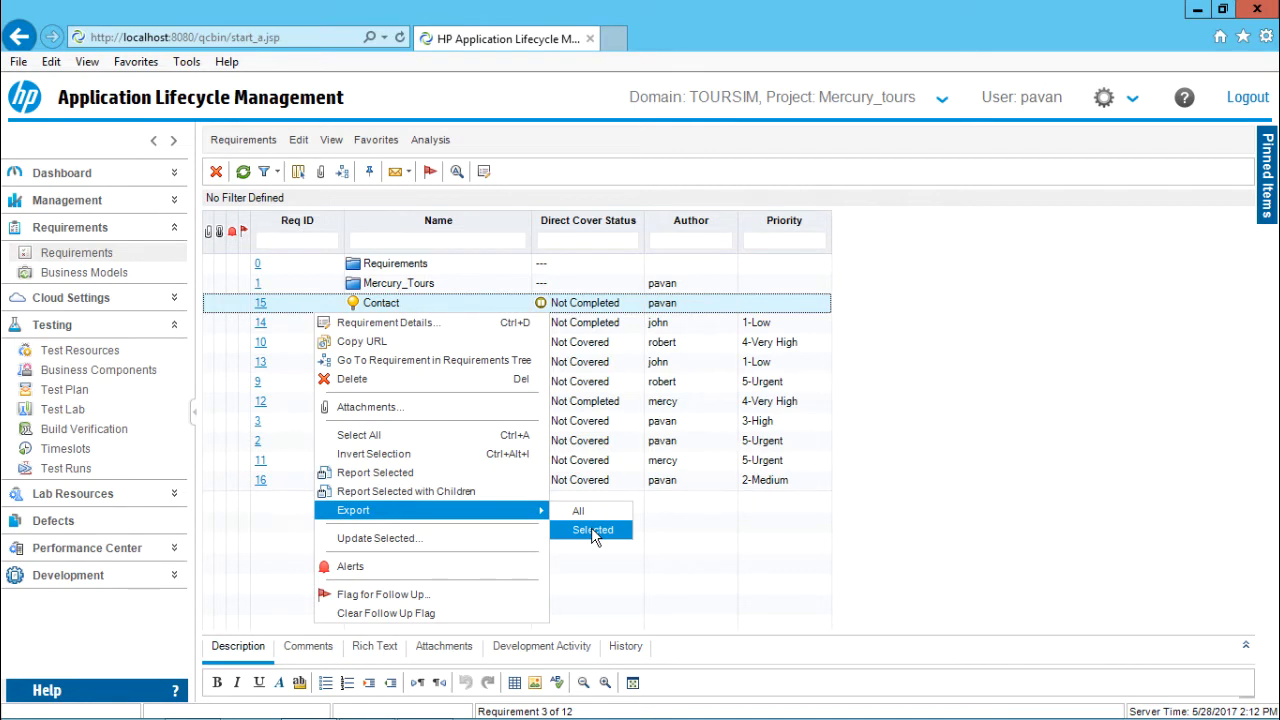
mouse_move(578, 512)
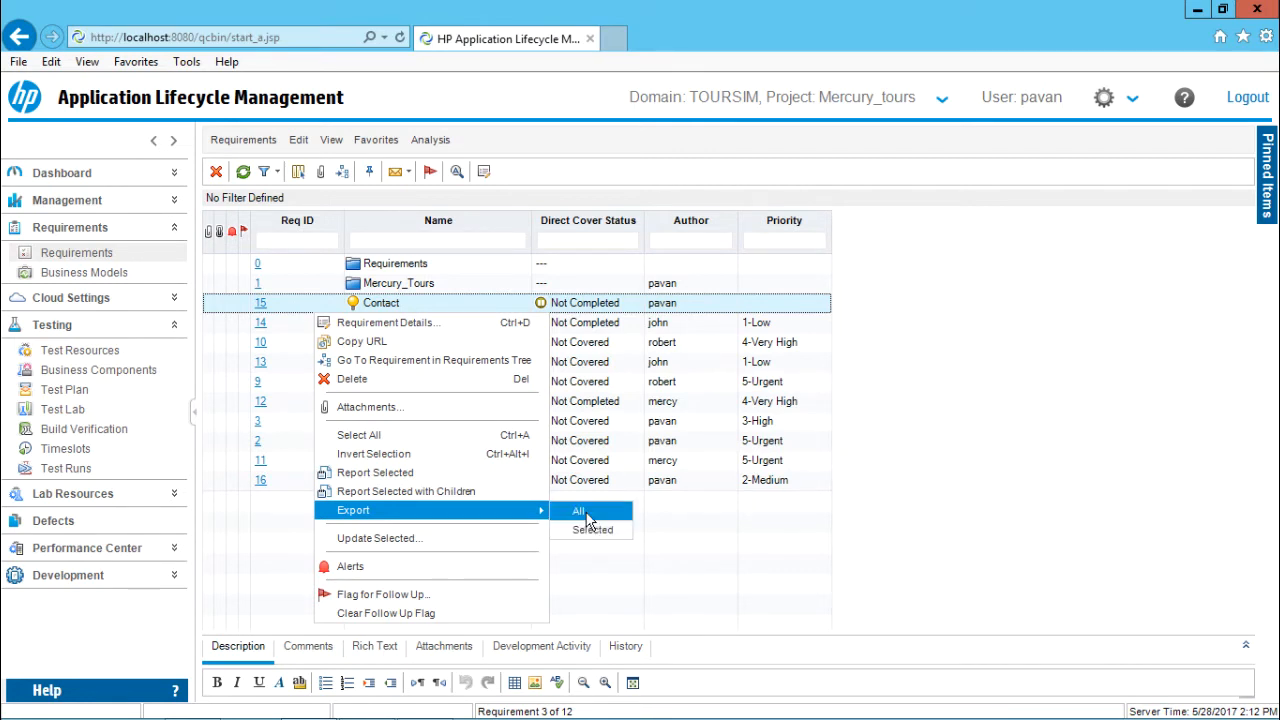
mouse_move(592, 516)
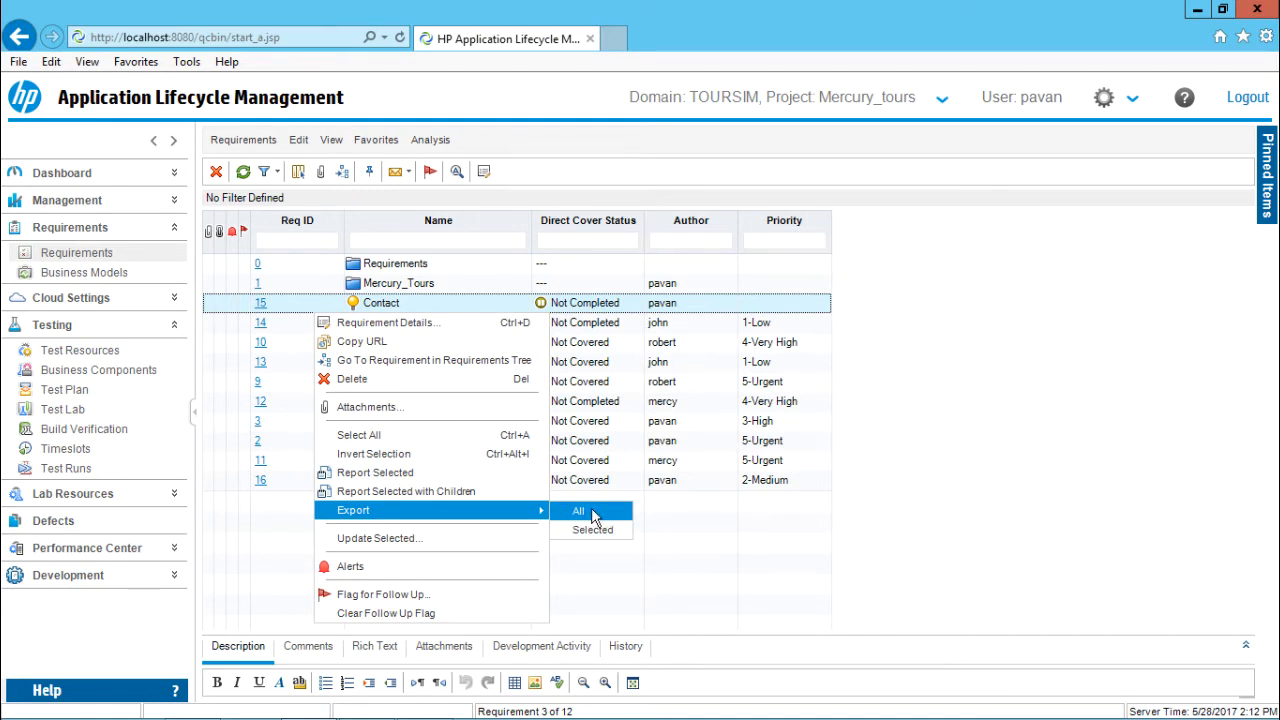
left_click(578, 510)
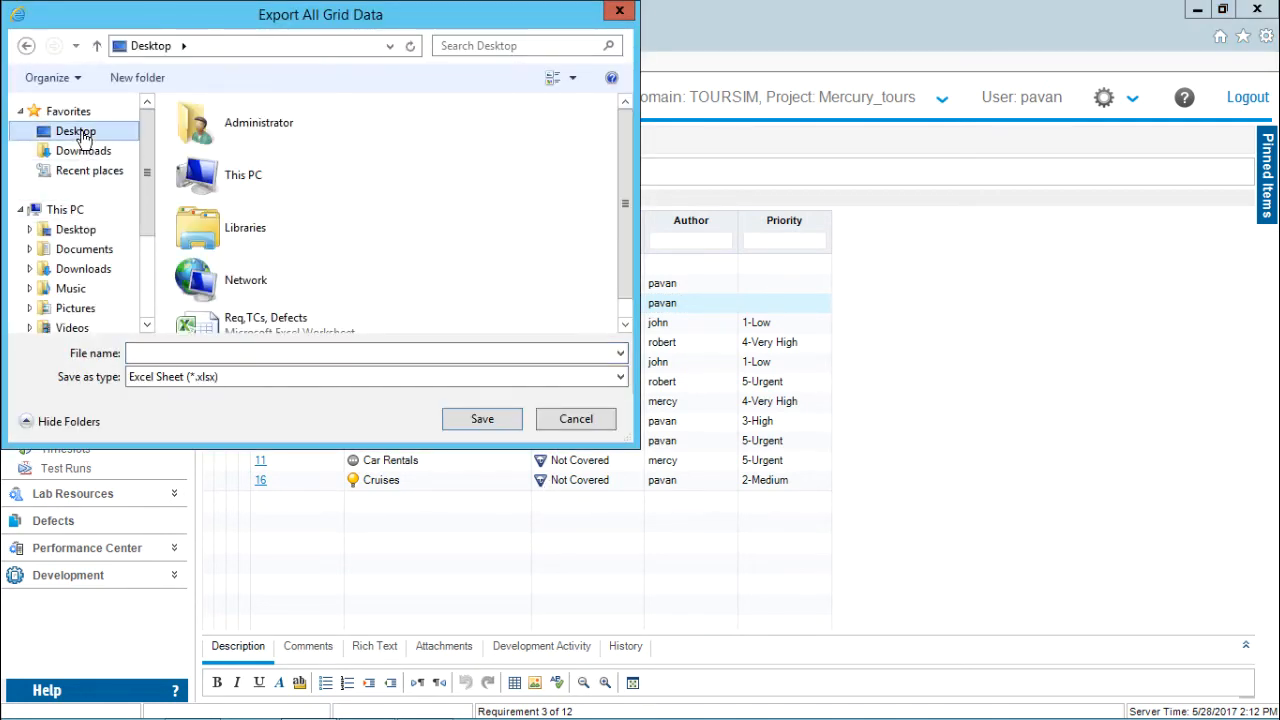
mouse_move(504, 248)
type("Exporete")
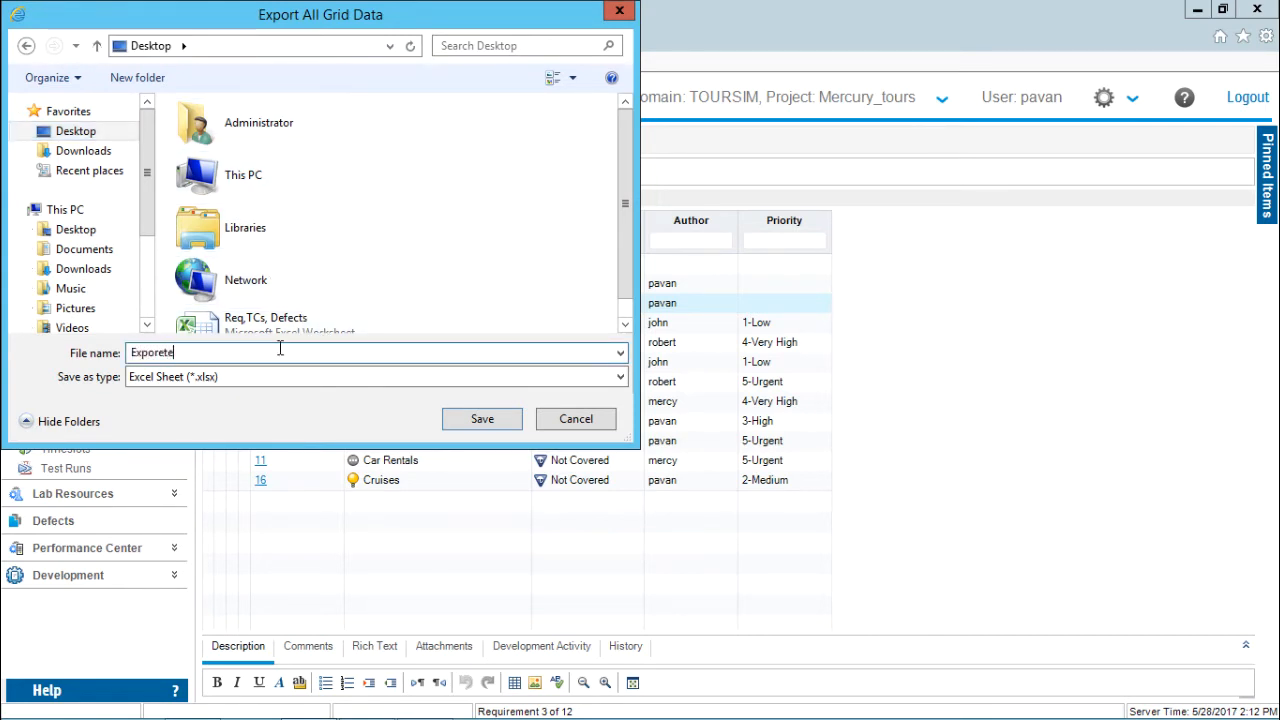
Step: Name the export 'Exported Requirements' on the Desktop as an Excel Sheet (*.xlsx)
type("d")
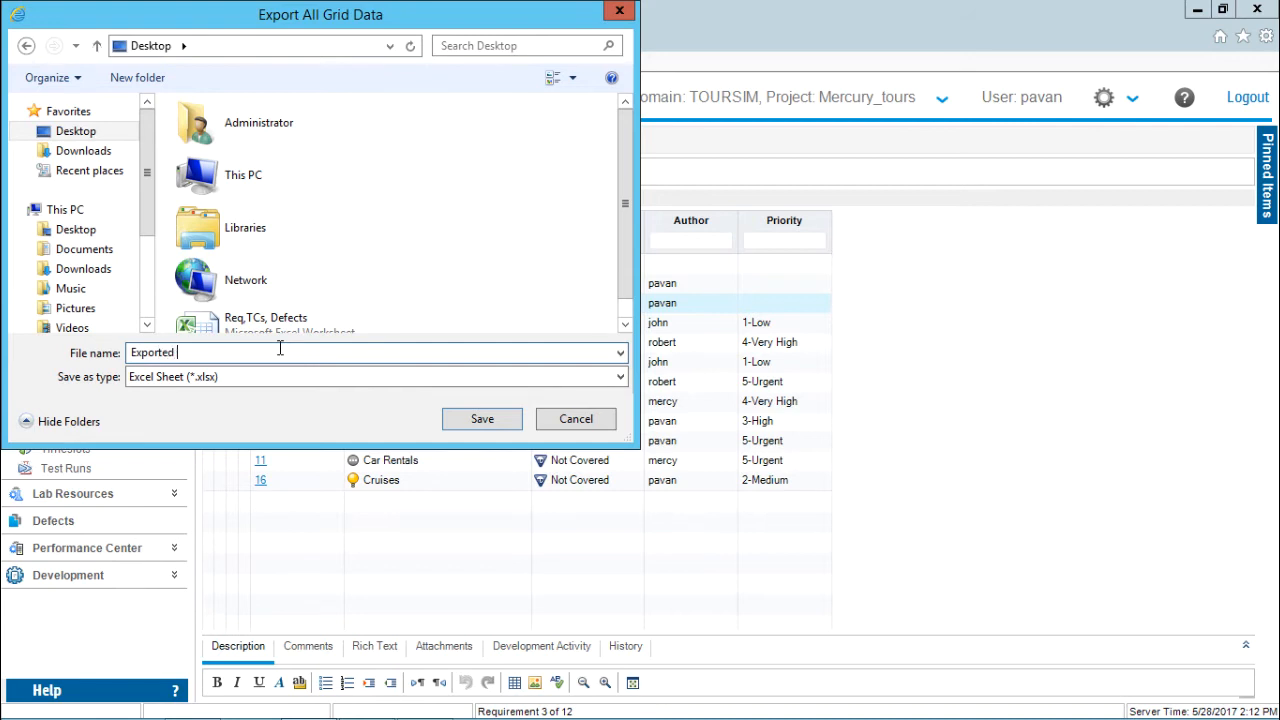
type("Require")
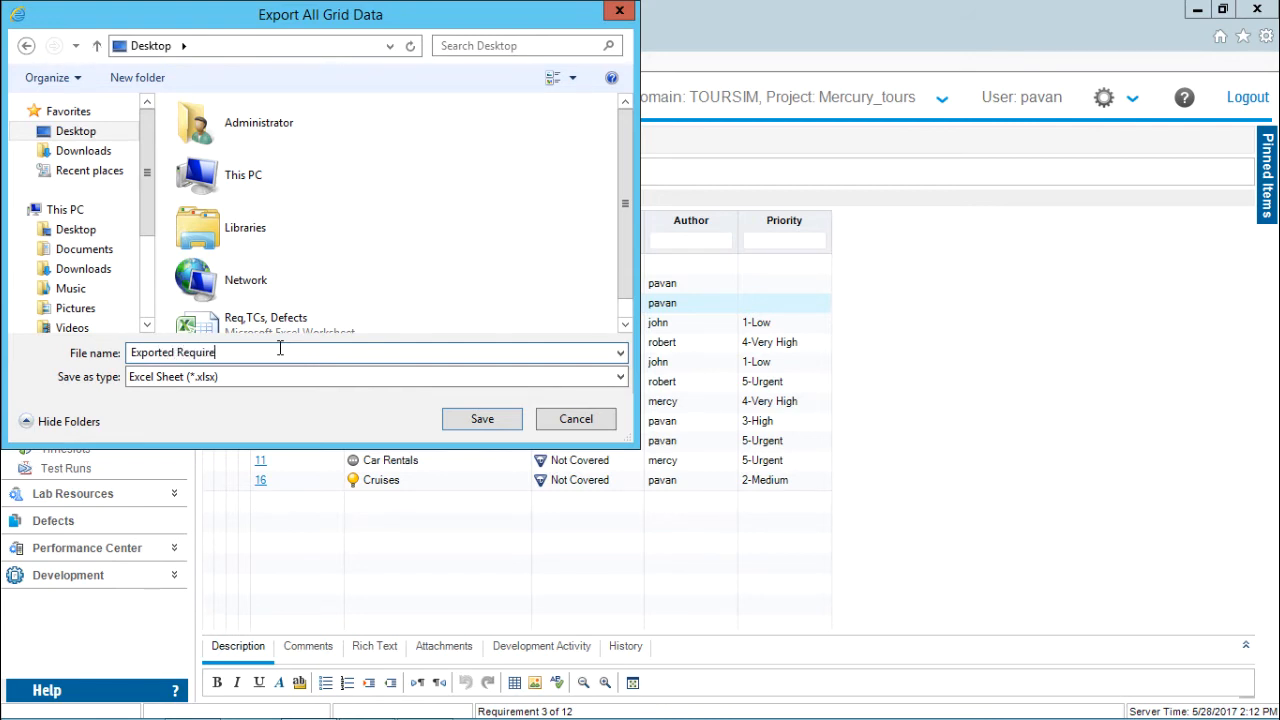
type("ments")
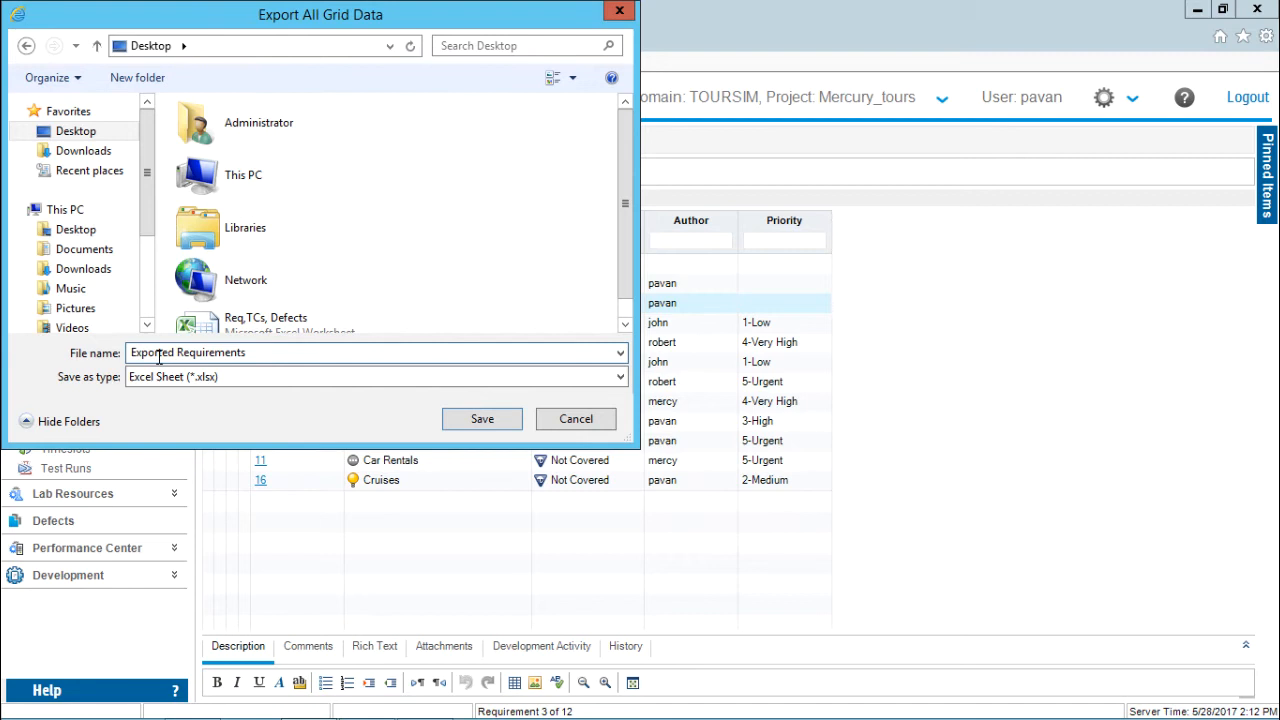
left_click(612, 376)
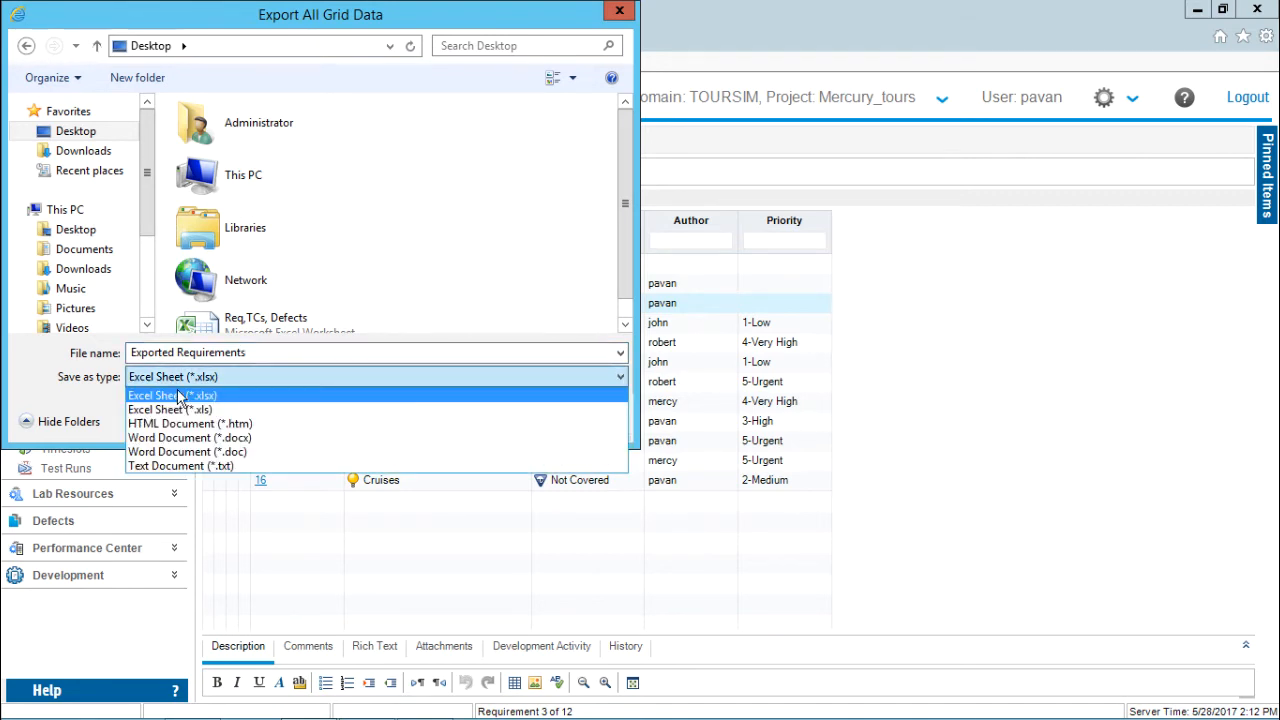
mouse_move(170, 410)
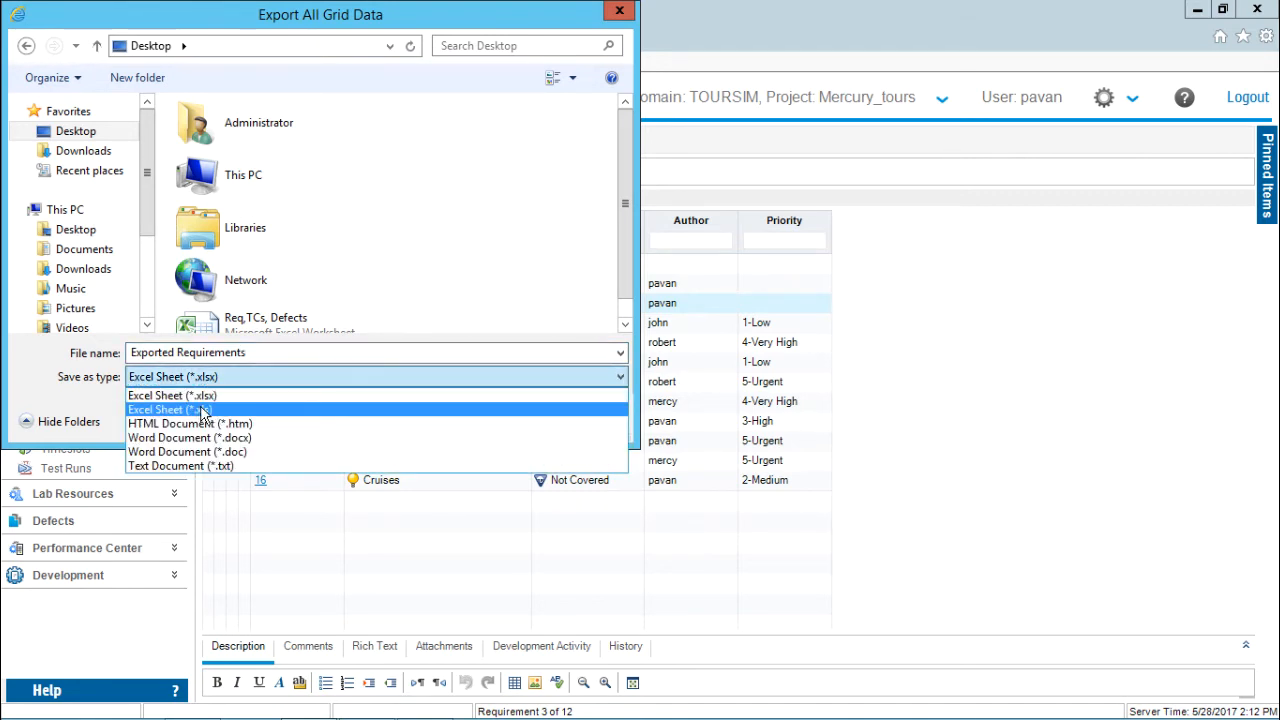
mouse_move(224, 438)
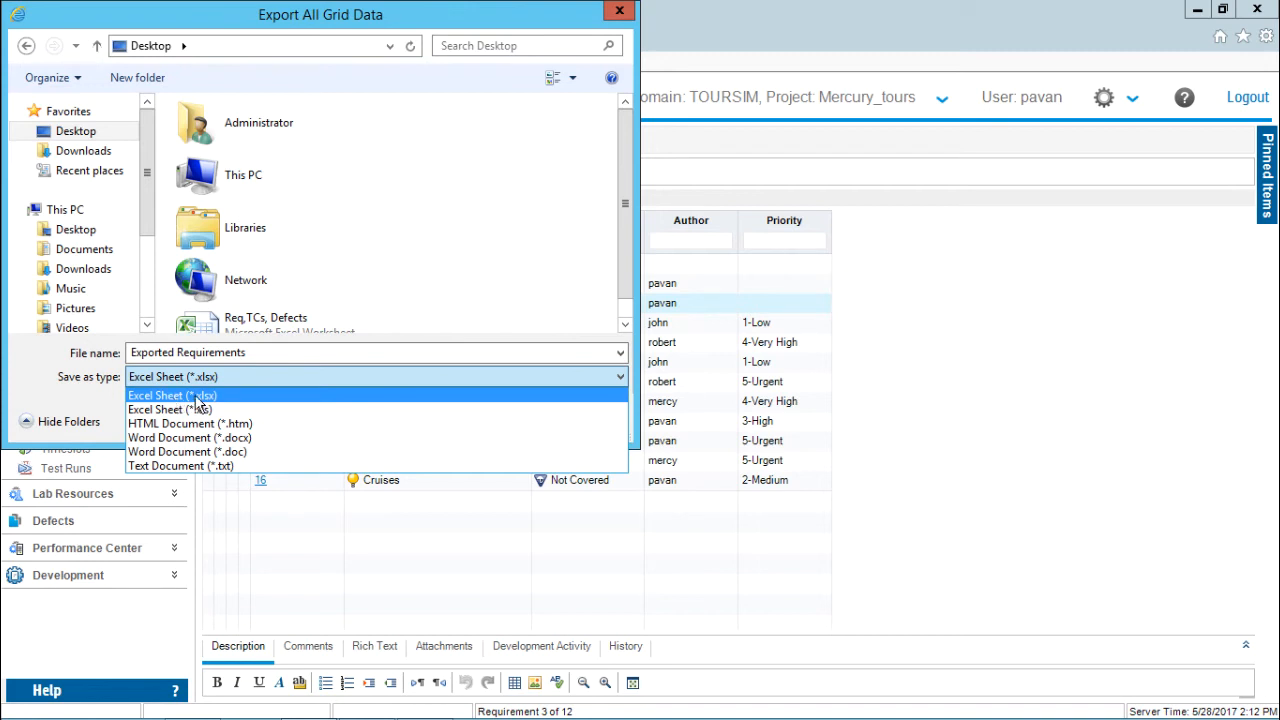
left_click(172, 396)
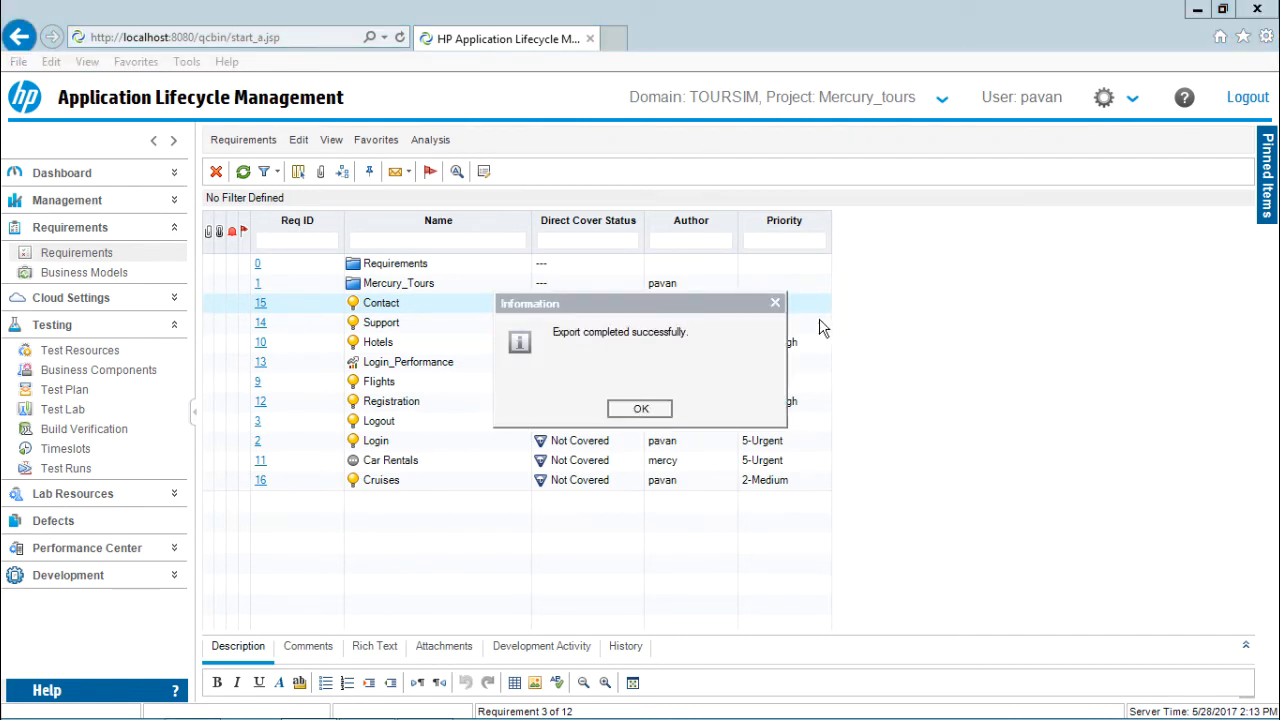
mouse_move(604, 344)
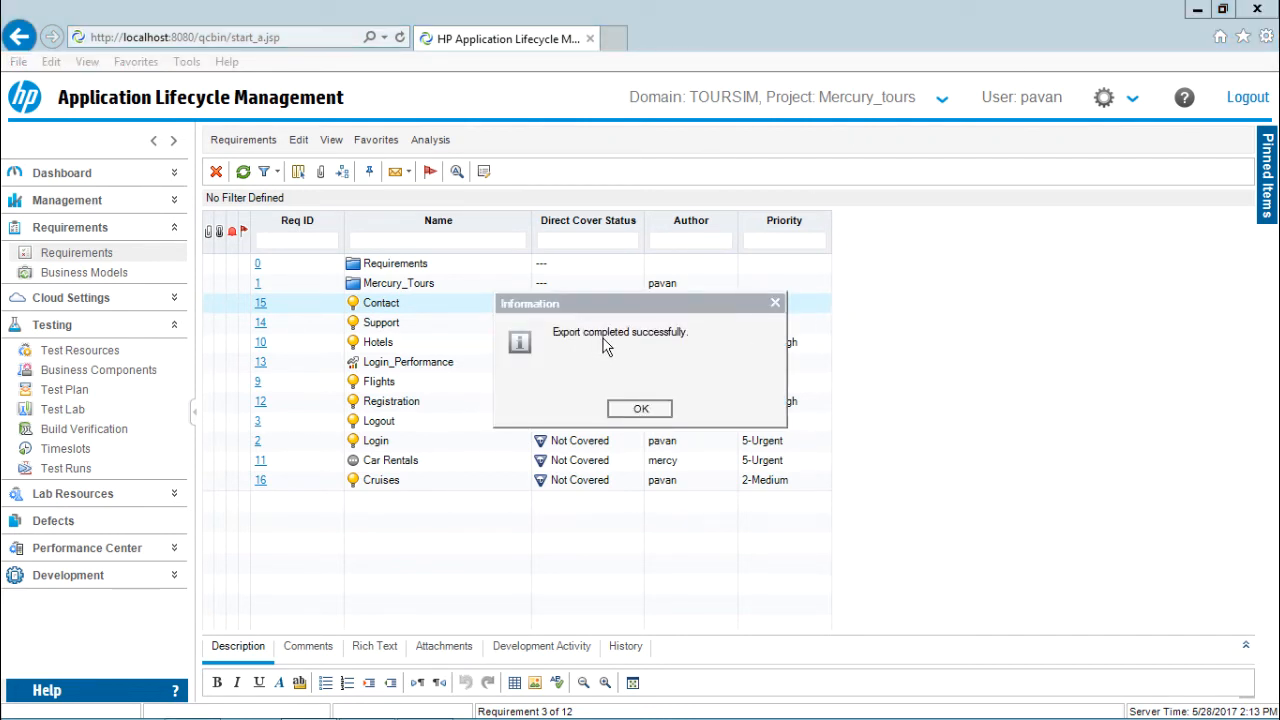
Step: Save the export and dismiss the 'Export completed successfully' notice
left_click(640, 408)
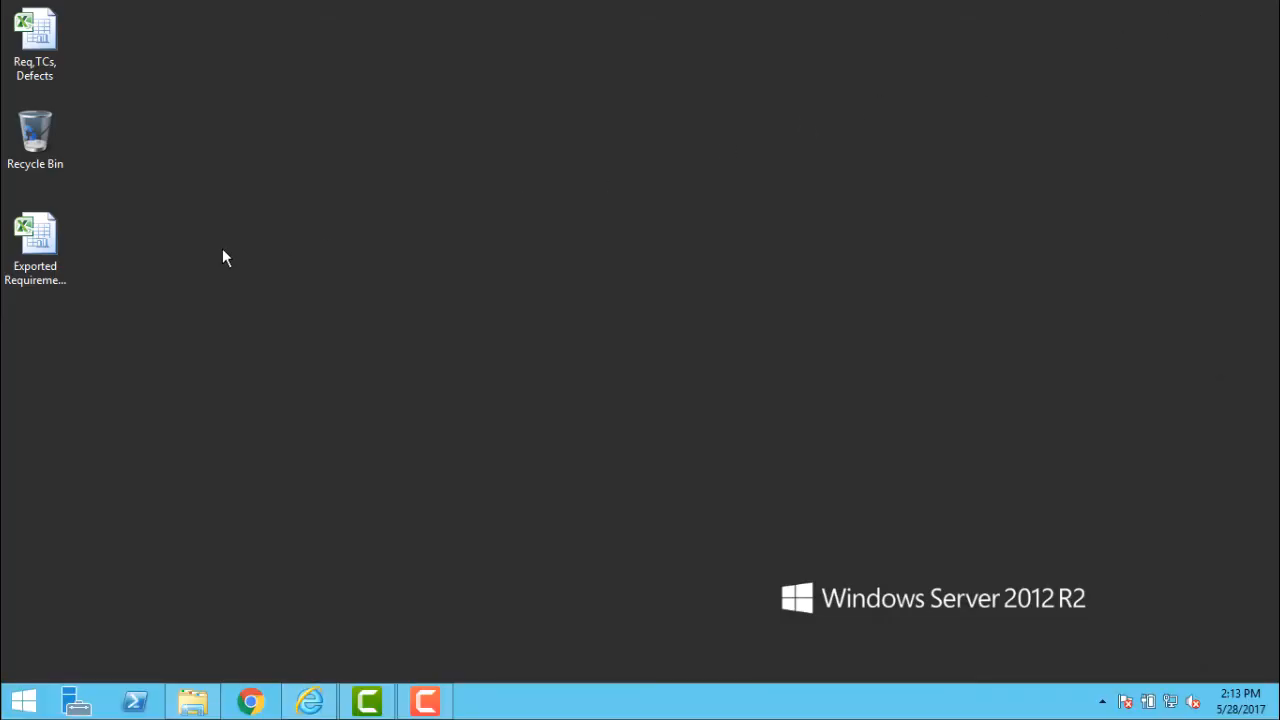
Step: Open the Exported Requirements file from the desktop in Excel
left_click(36, 244)
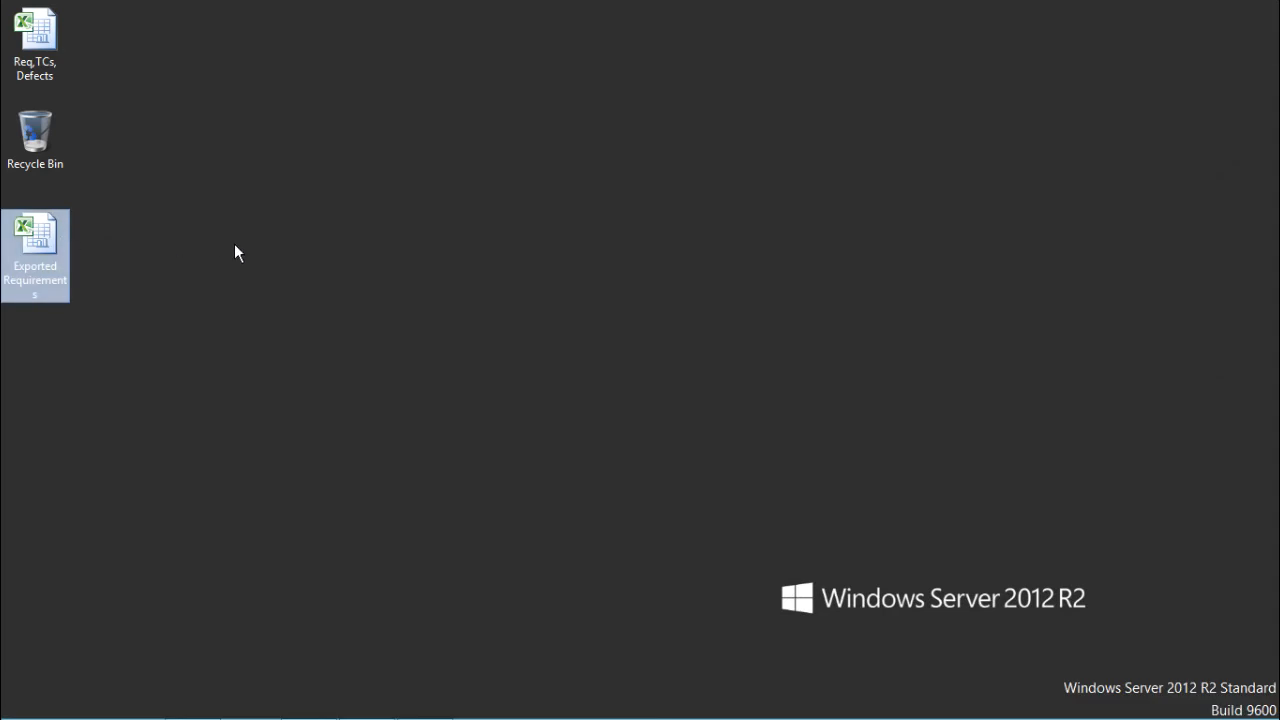
mouse_move(58, 232)
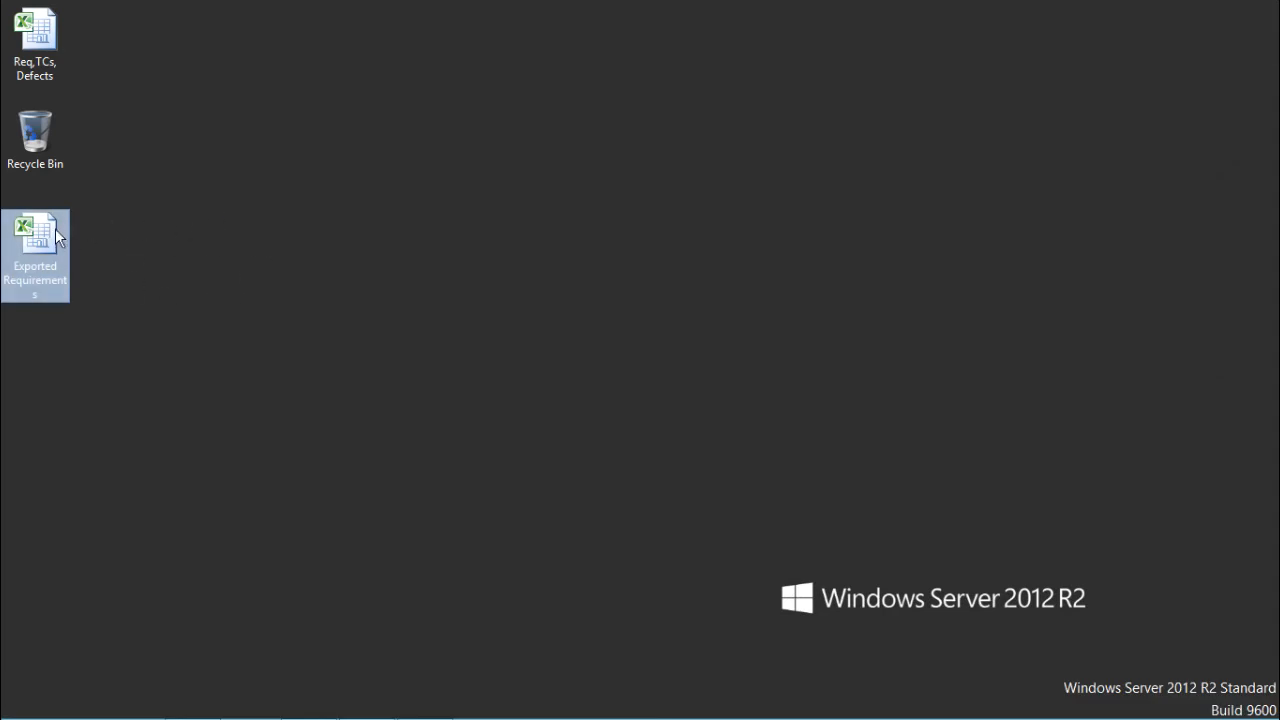
double_click(36, 236)
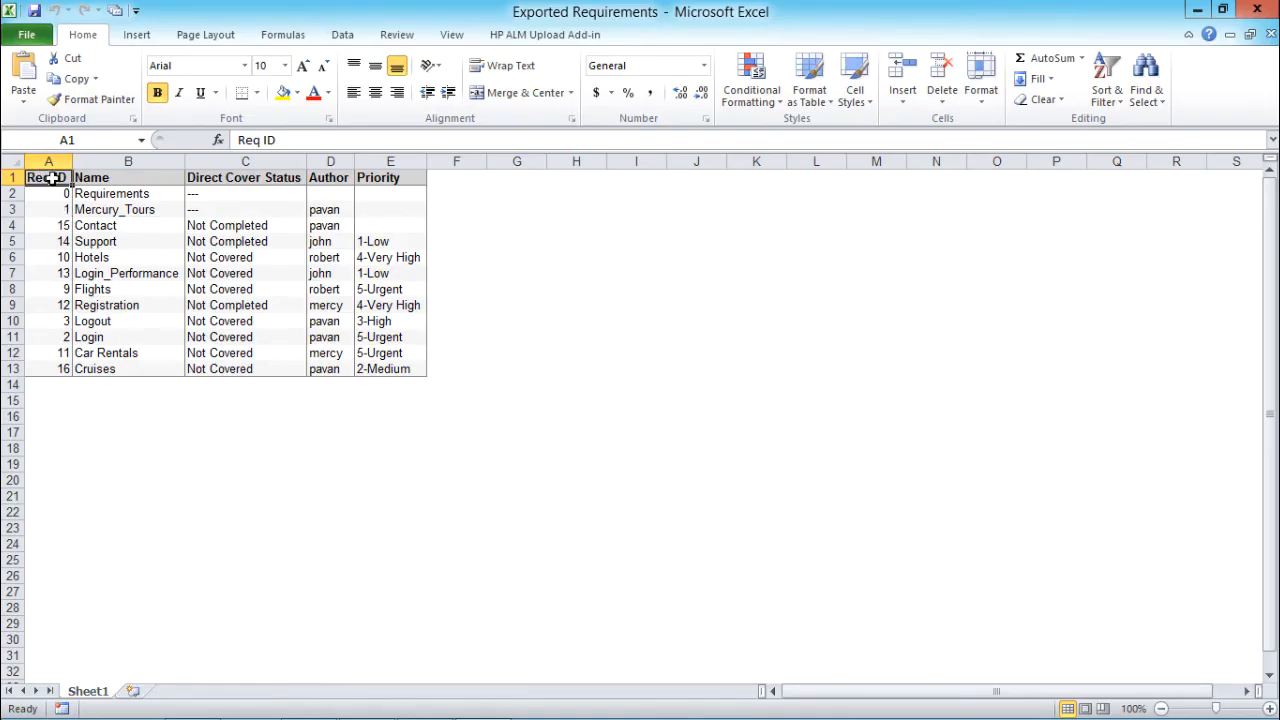
left_click(48, 176)
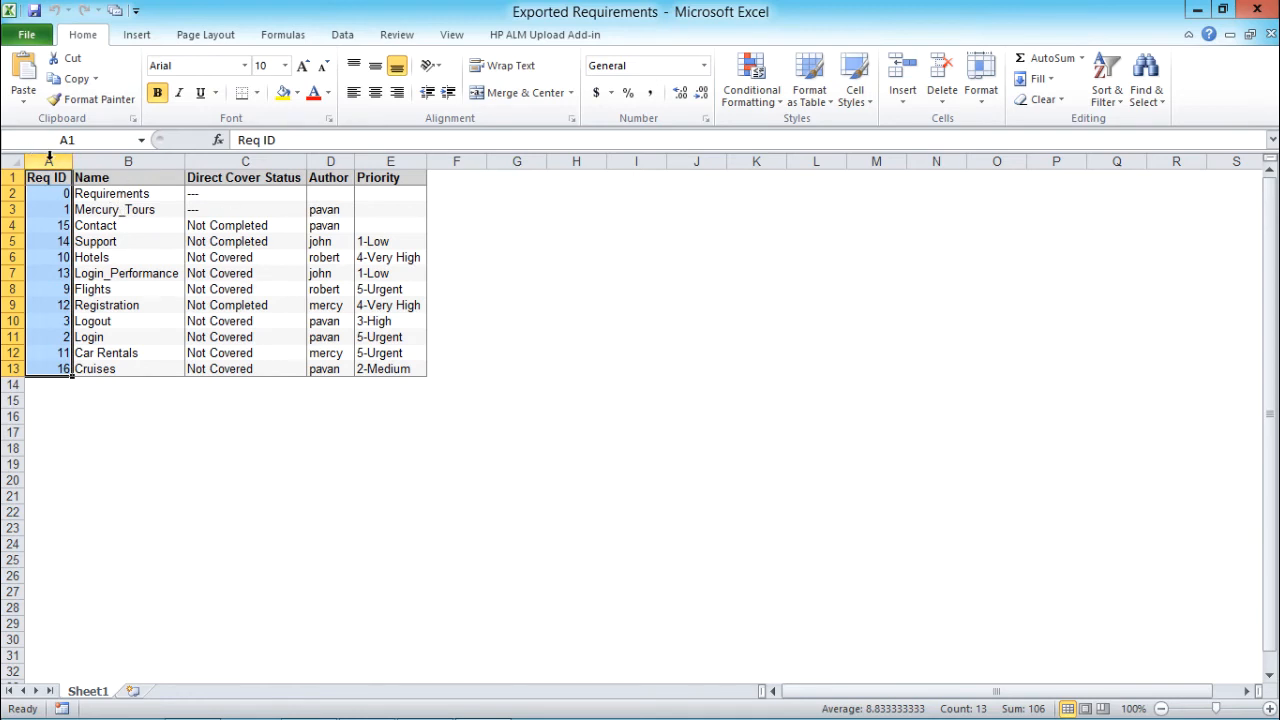
left_click(128, 160)
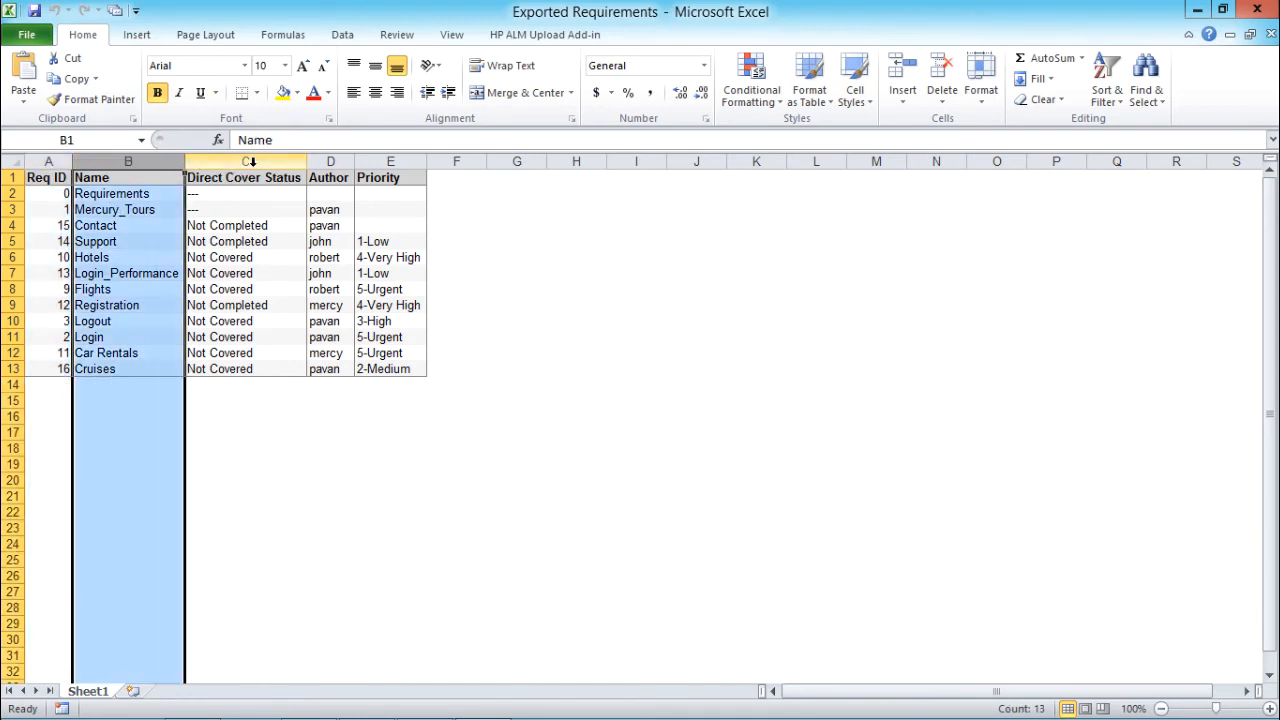
left_click(330, 176)
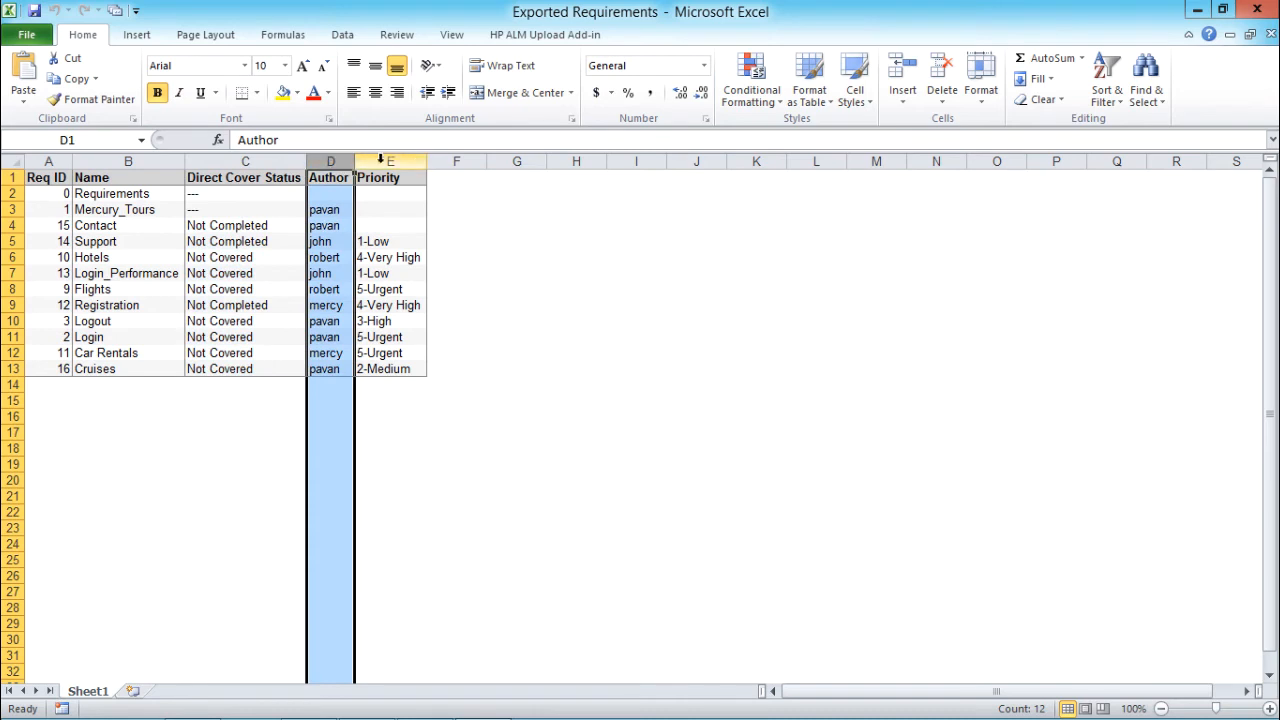
left_click(390, 176)
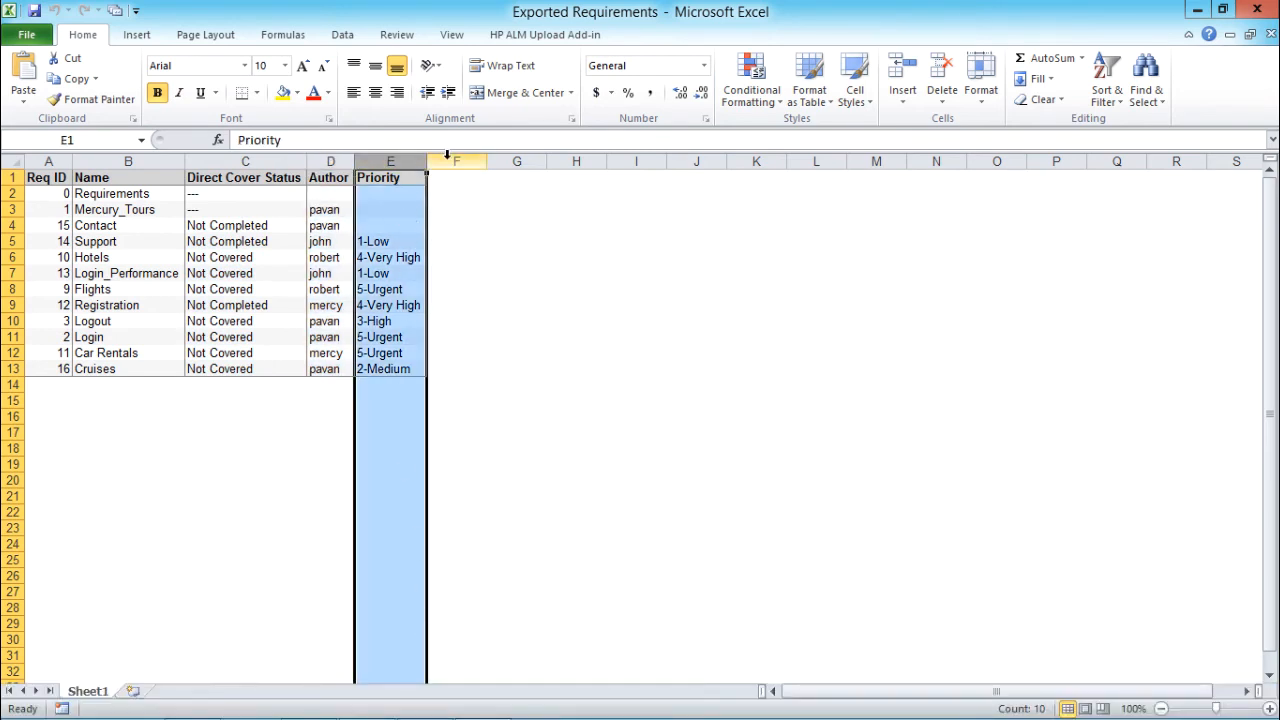
left_click(456, 160)
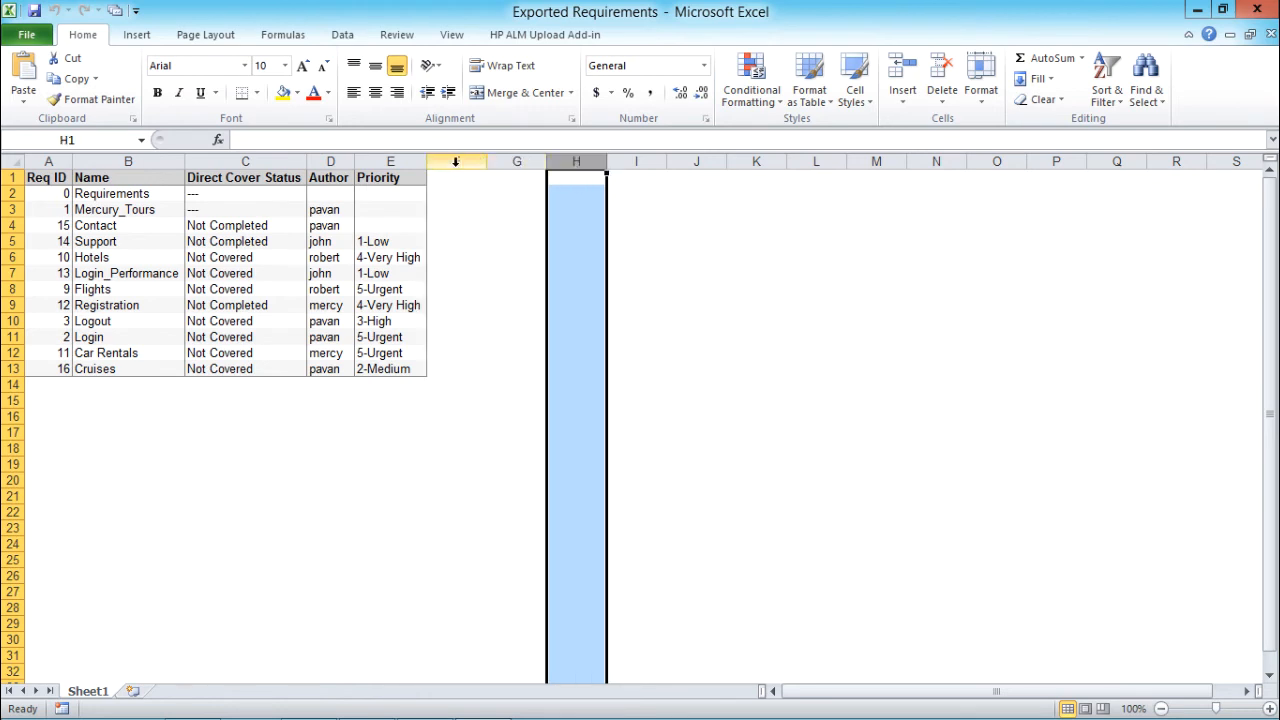
mouse_move(616, 322)
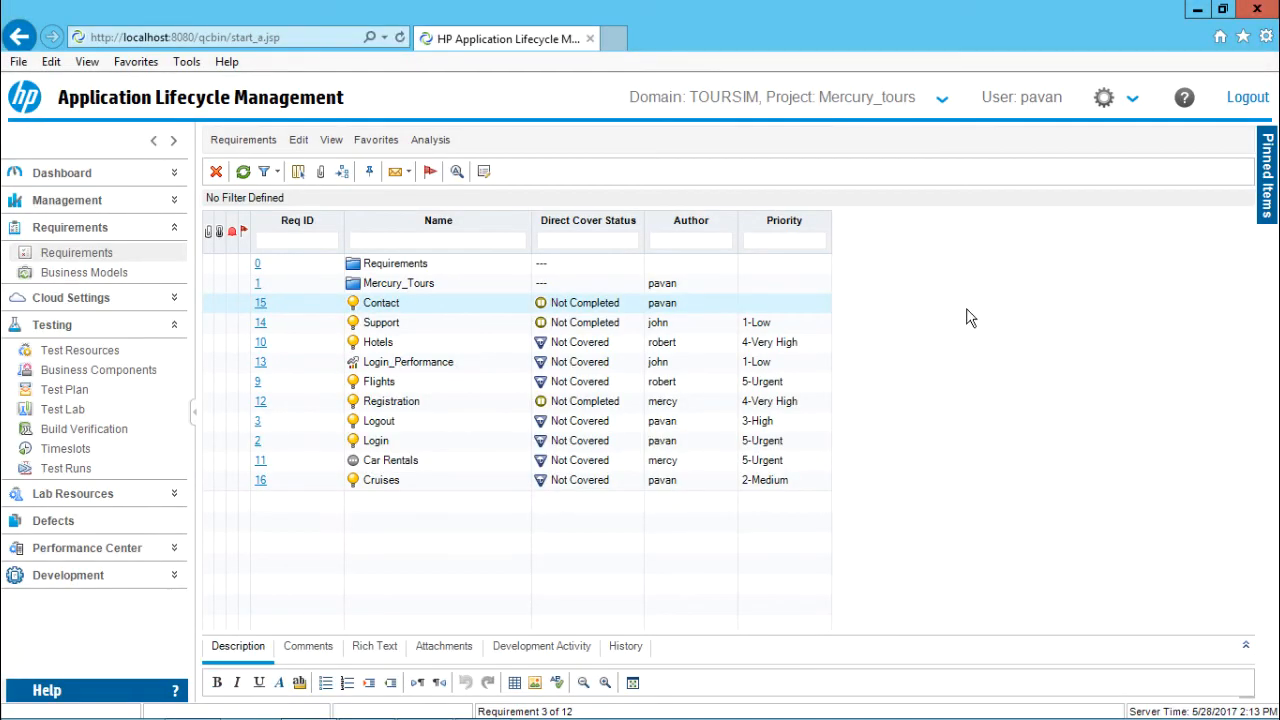
mouse_move(884, 428)
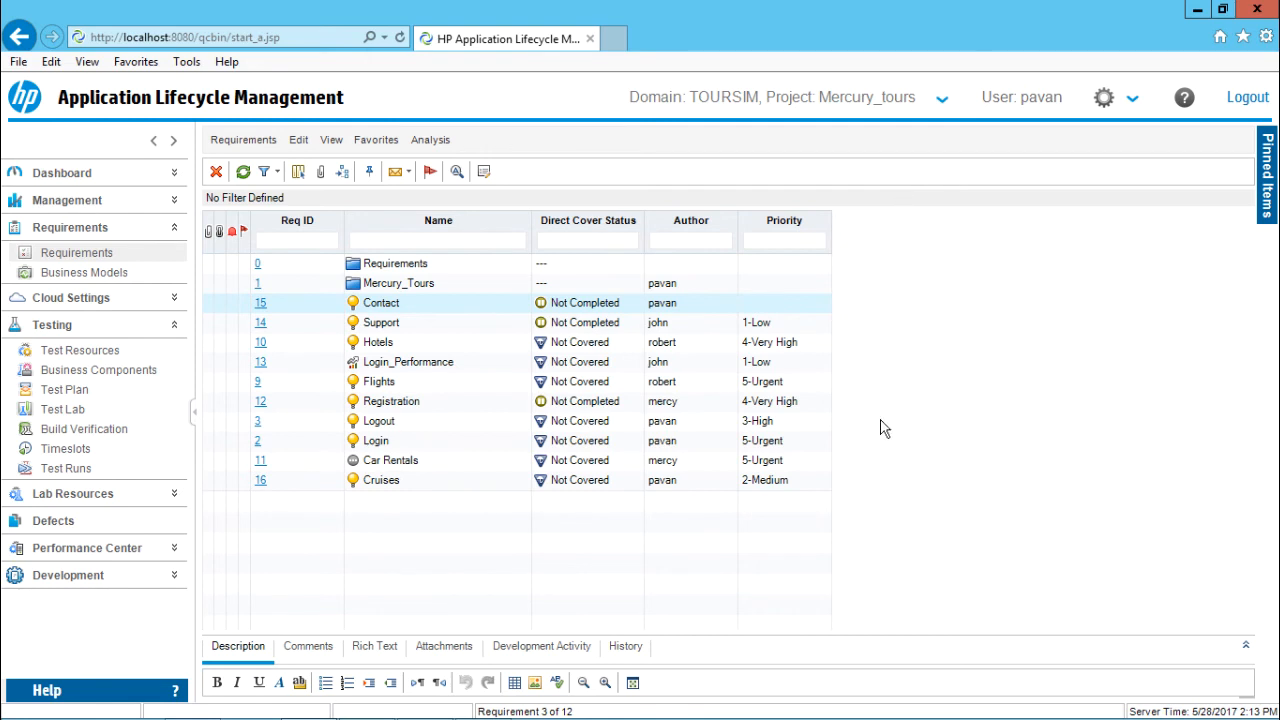
mouse_move(948, 276)
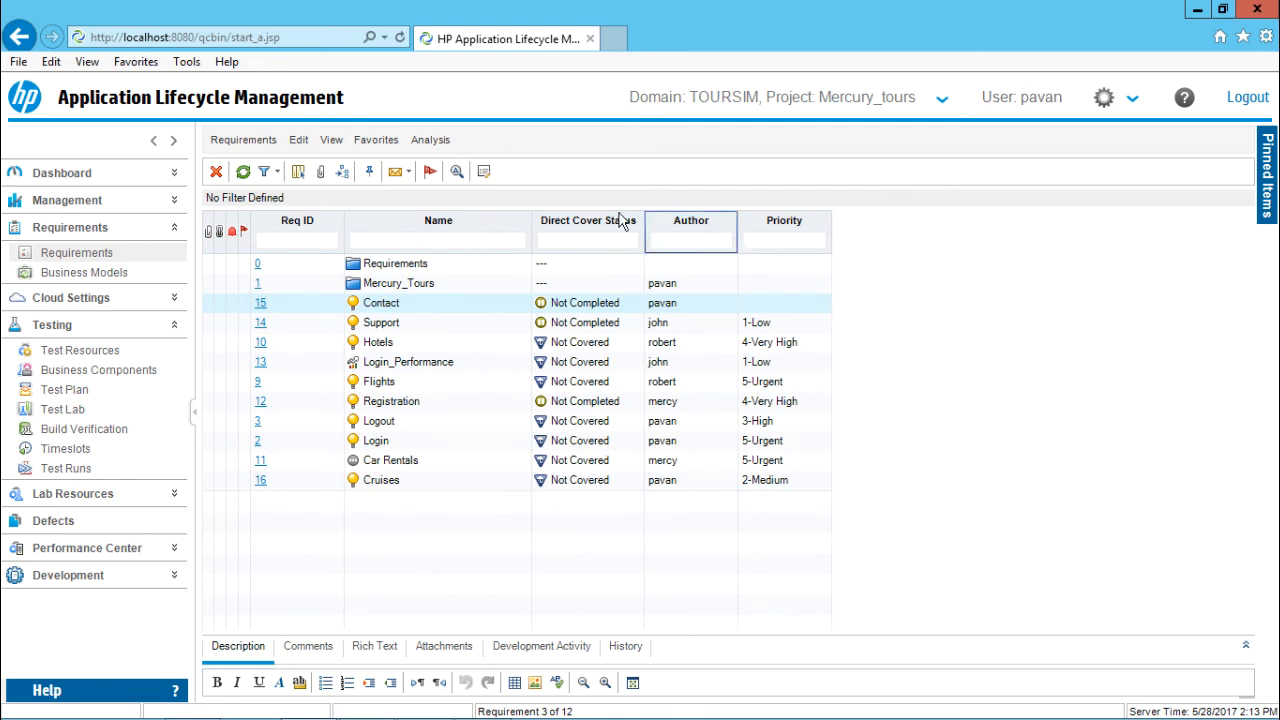
mouse_move(480, 710)
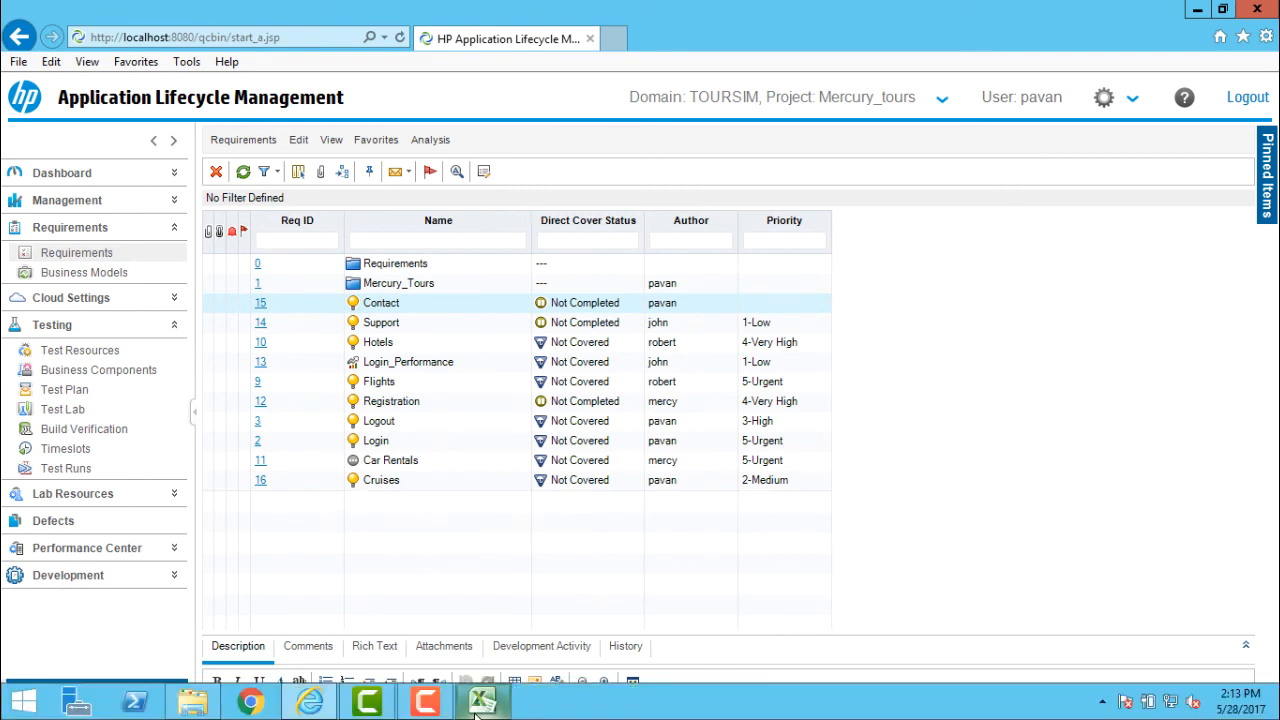
Step: After reviewing the ALM grid, switch back to the Exported Requirements workbook from the taskbar
left_click(484, 700)
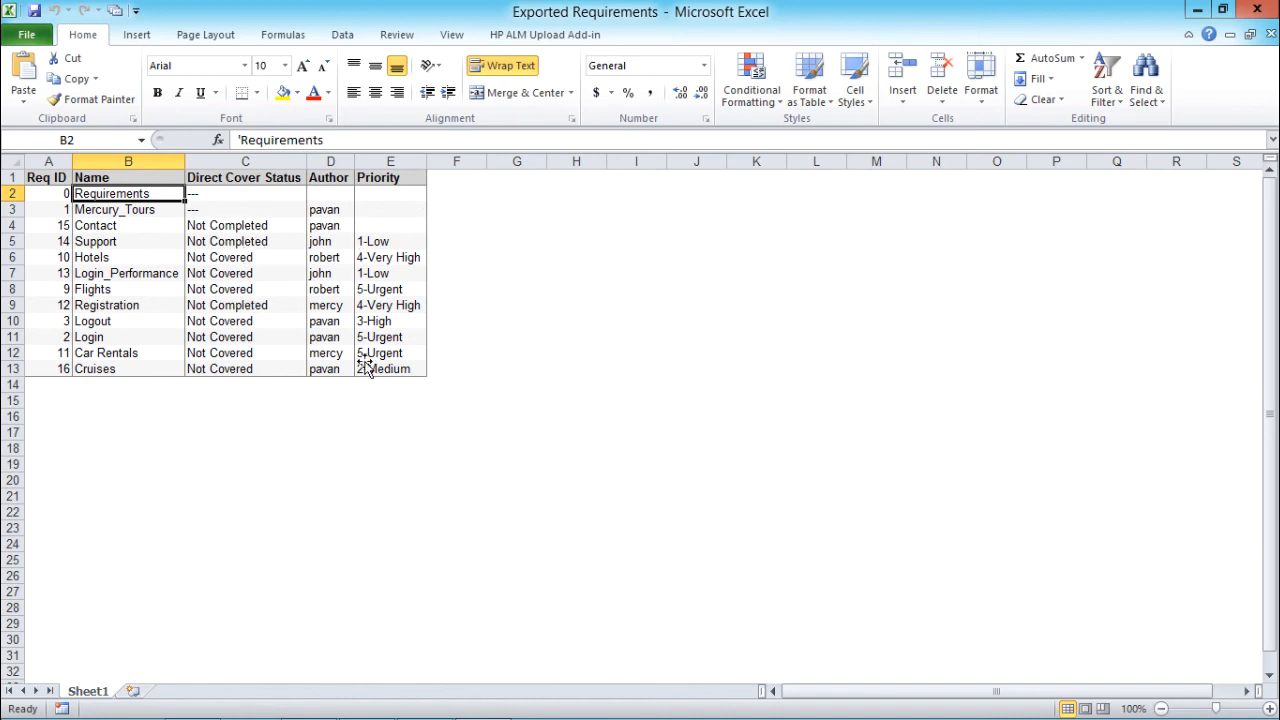
mouse_move(336, 272)
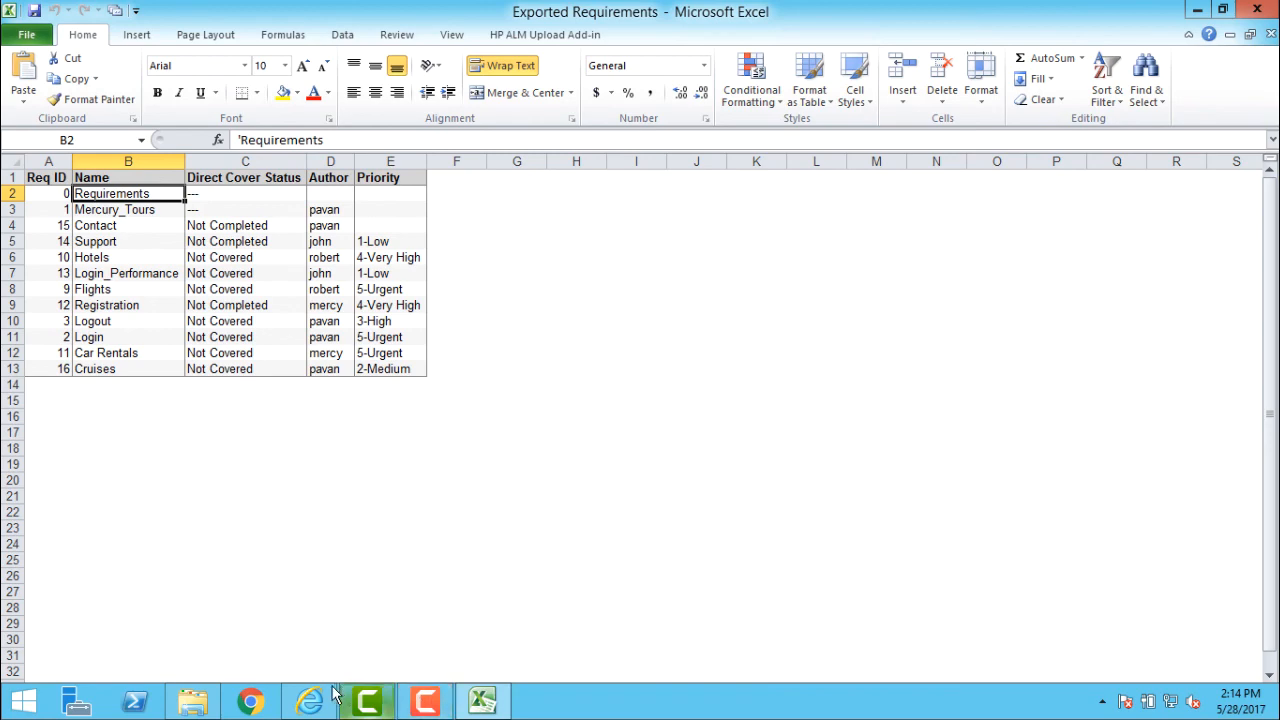
Step: Bring the ALM requirements grid window back to the front from the taskbar
left_click(310, 700)
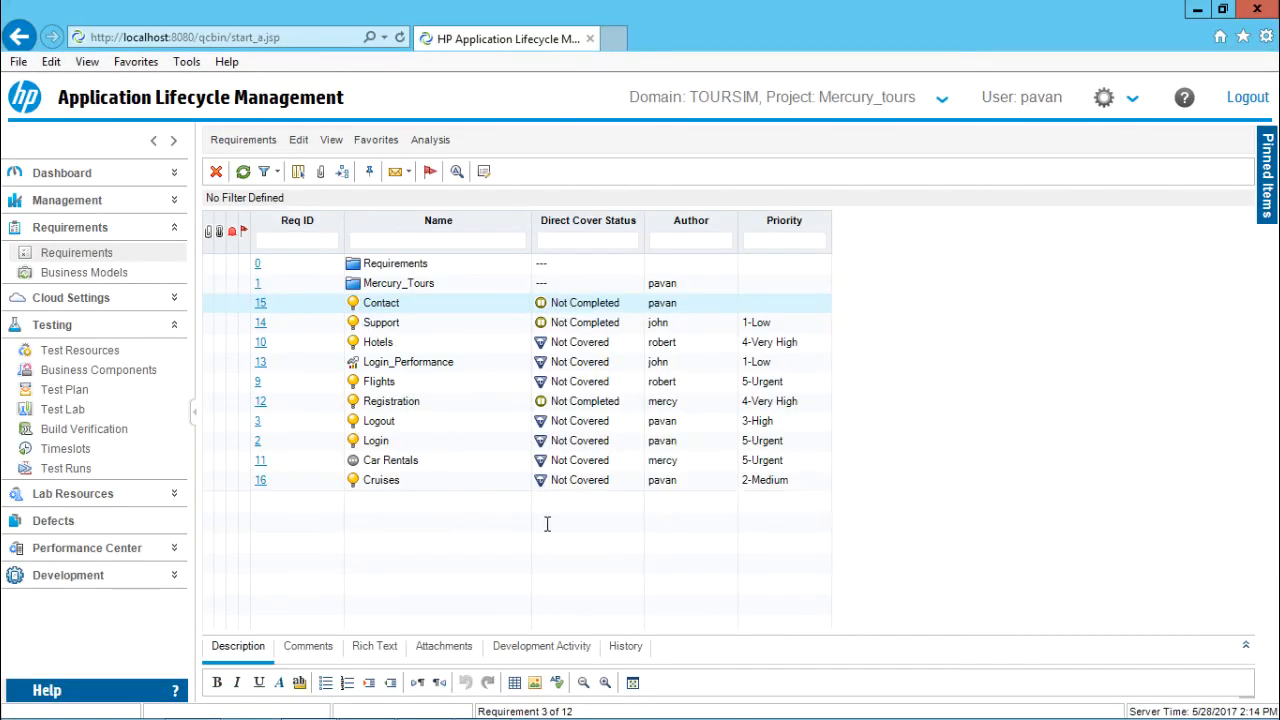